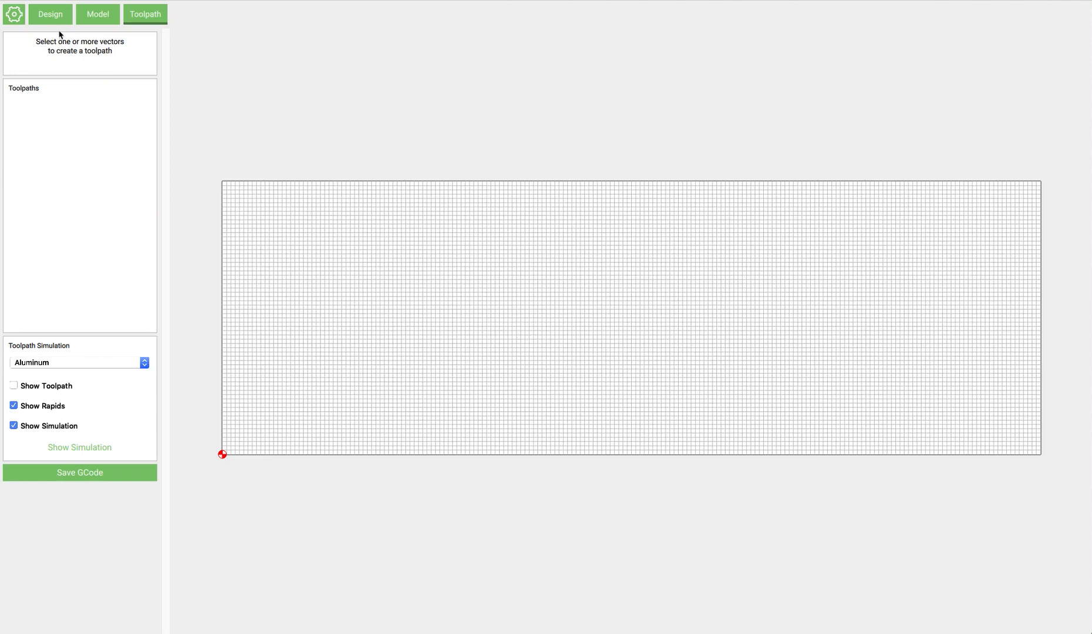
Step: Bring up the Facebook group photo of the Polished to Perfection logo design
click(51, 14)
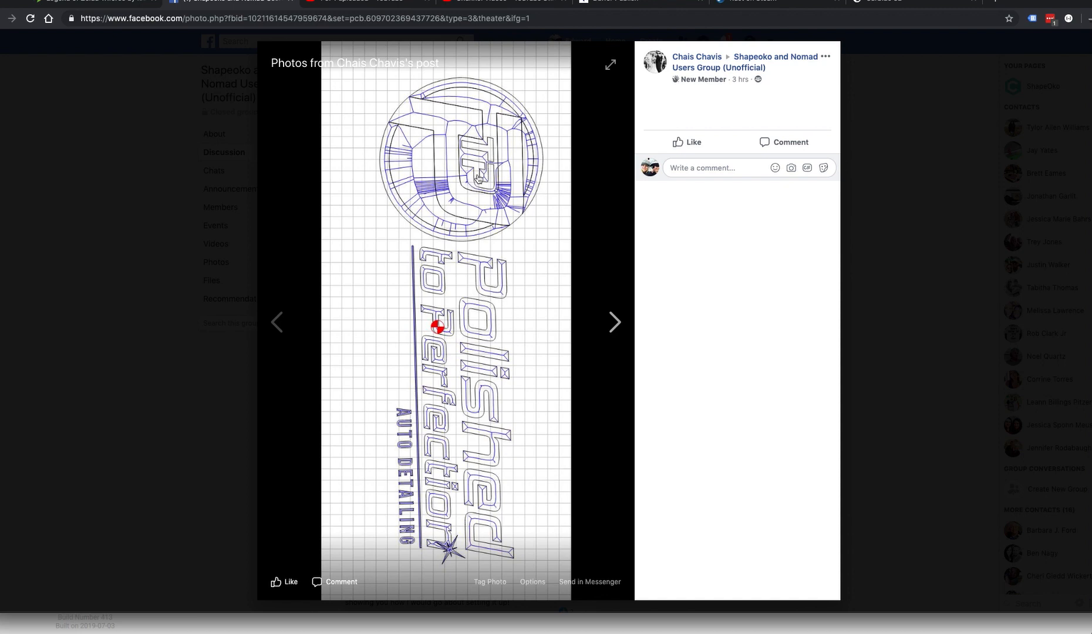
mouse_move(475, 172)
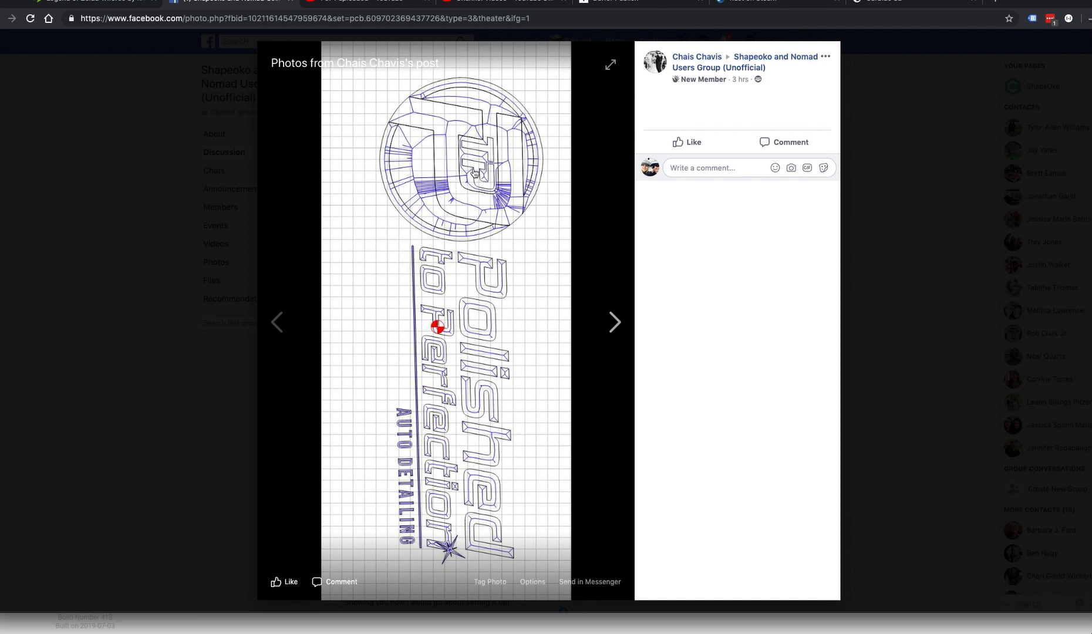
mouse_move(512, 238)
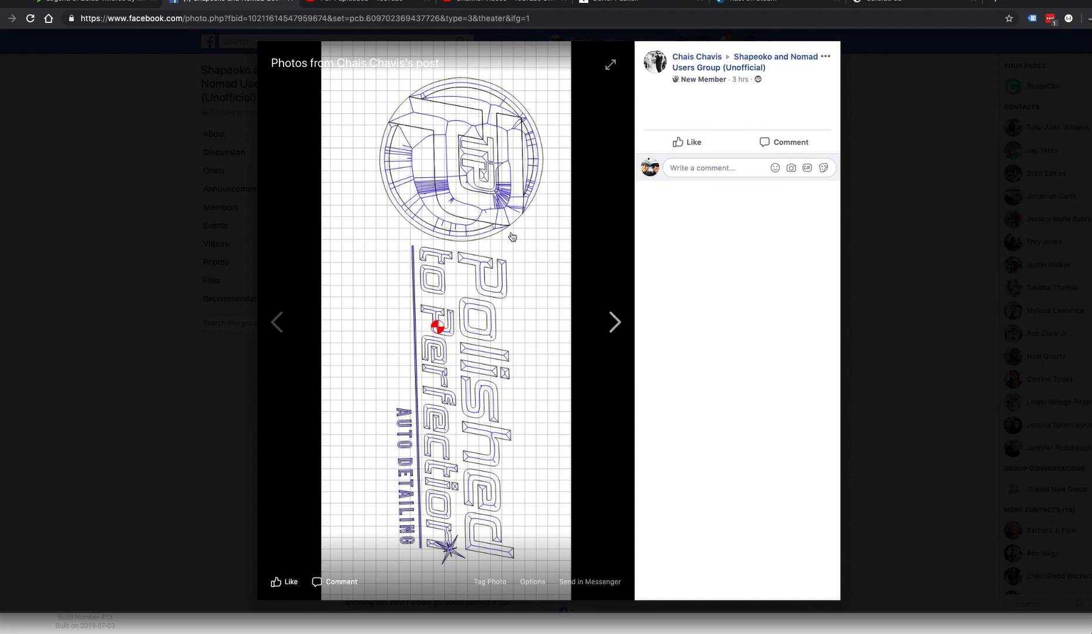
mouse_move(442, 203)
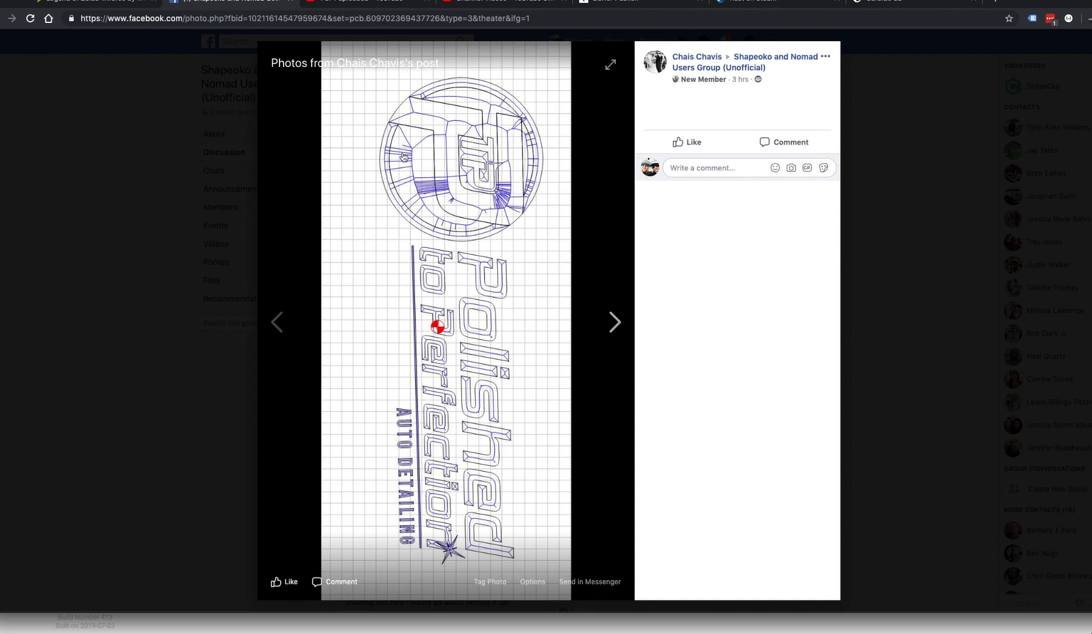
mouse_move(450, 181)
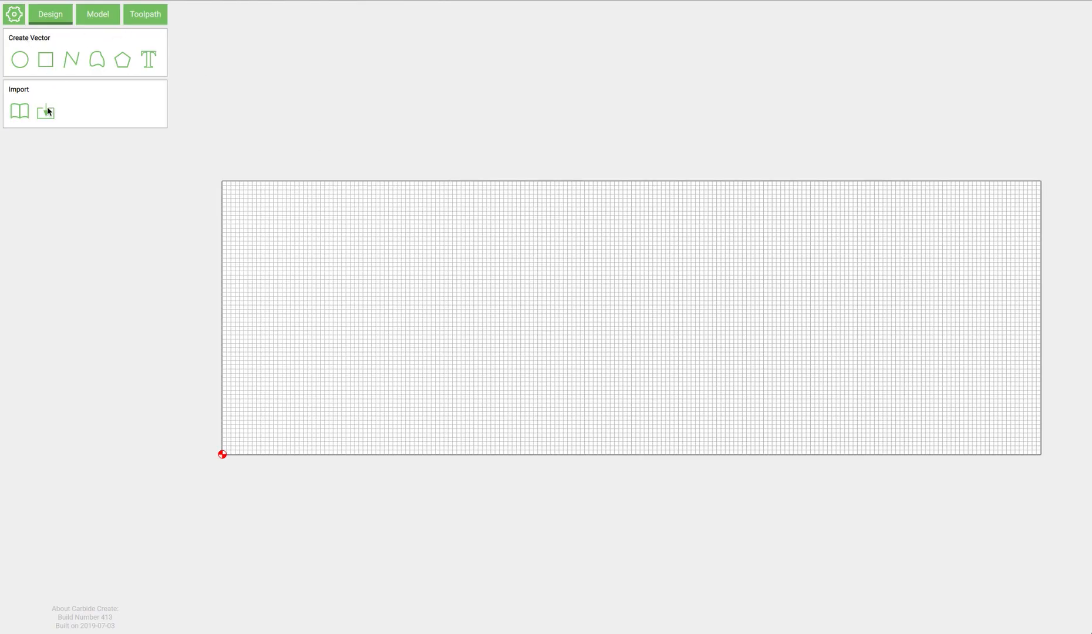
Step: Import the logo vectors, scale them down and centre them on the 24×8-inch stock
click(43, 109)
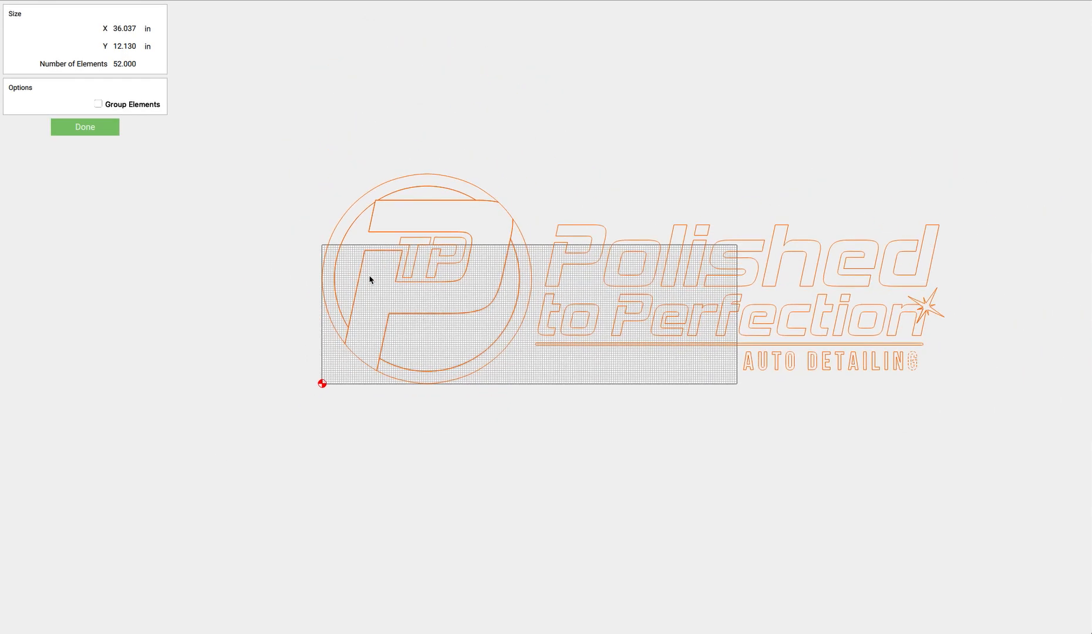
click(99, 104)
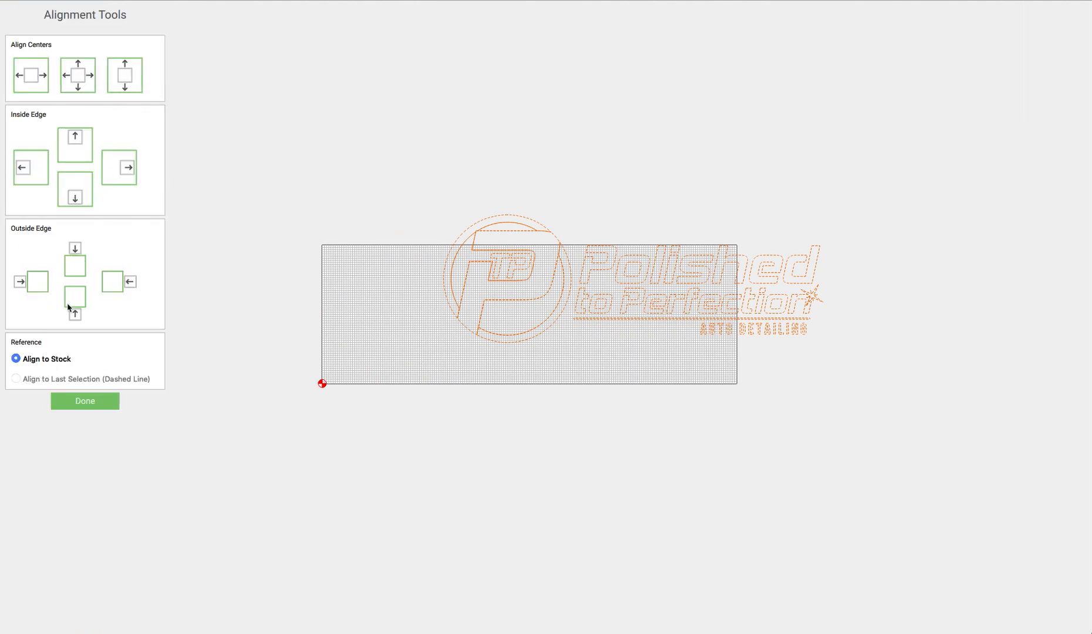
click(85, 401)
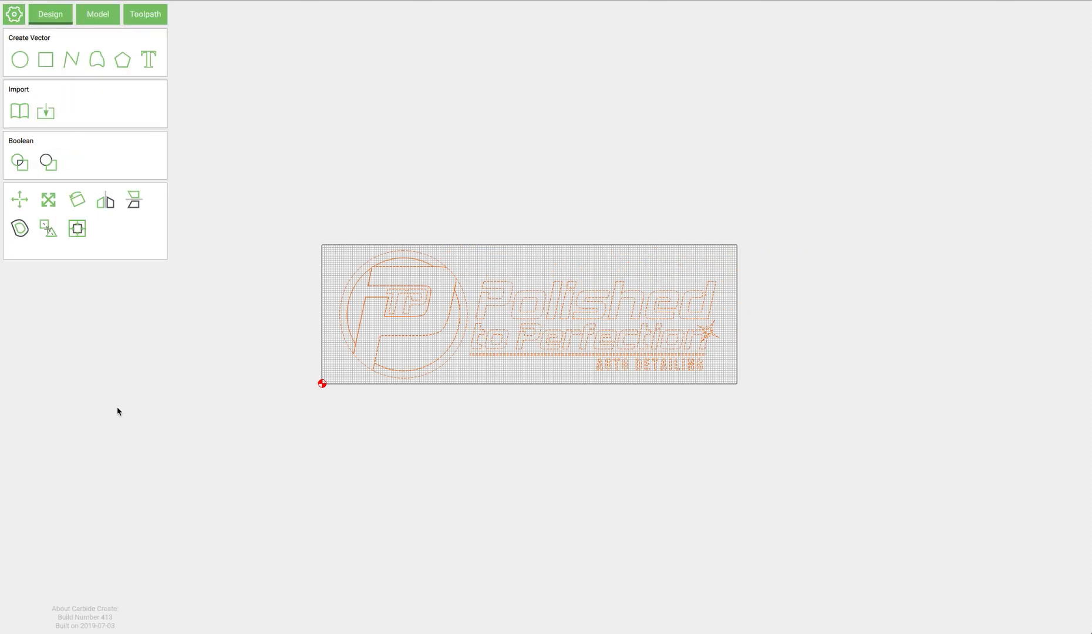
click(16, 13)
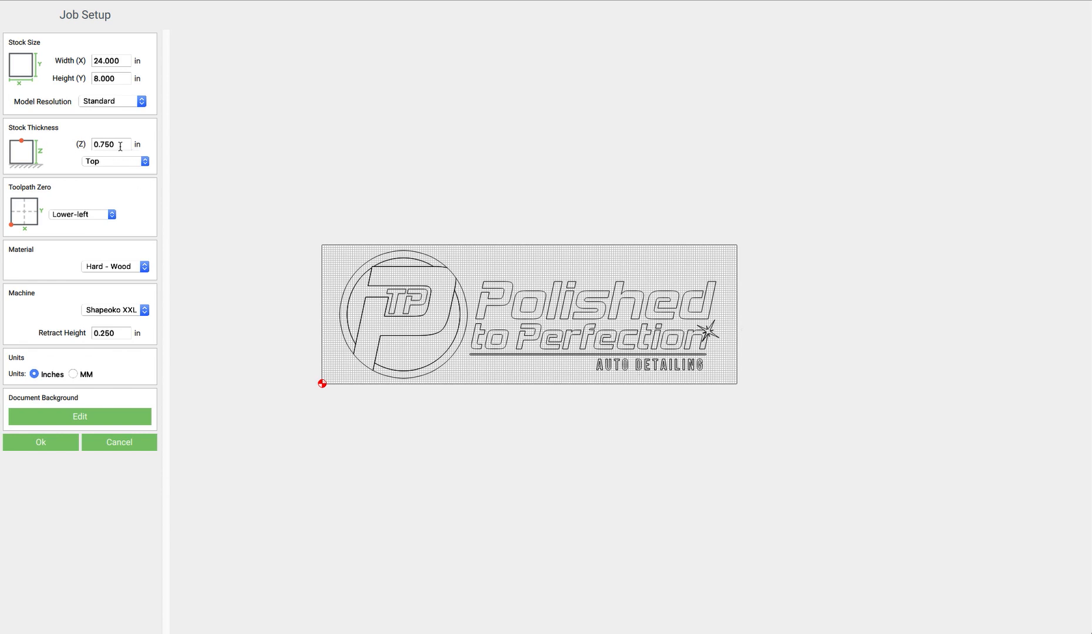
mouse_move(9, 227)
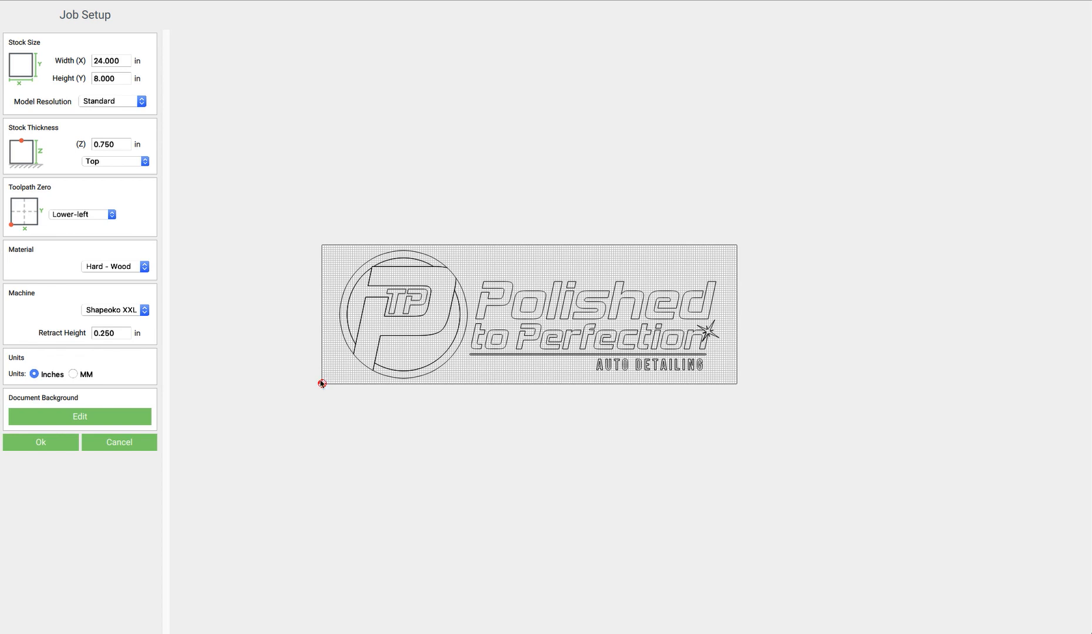
Step: Change the Job Setup retract height to 0.125 in and confirm
click(111, 333)
text(0.125)
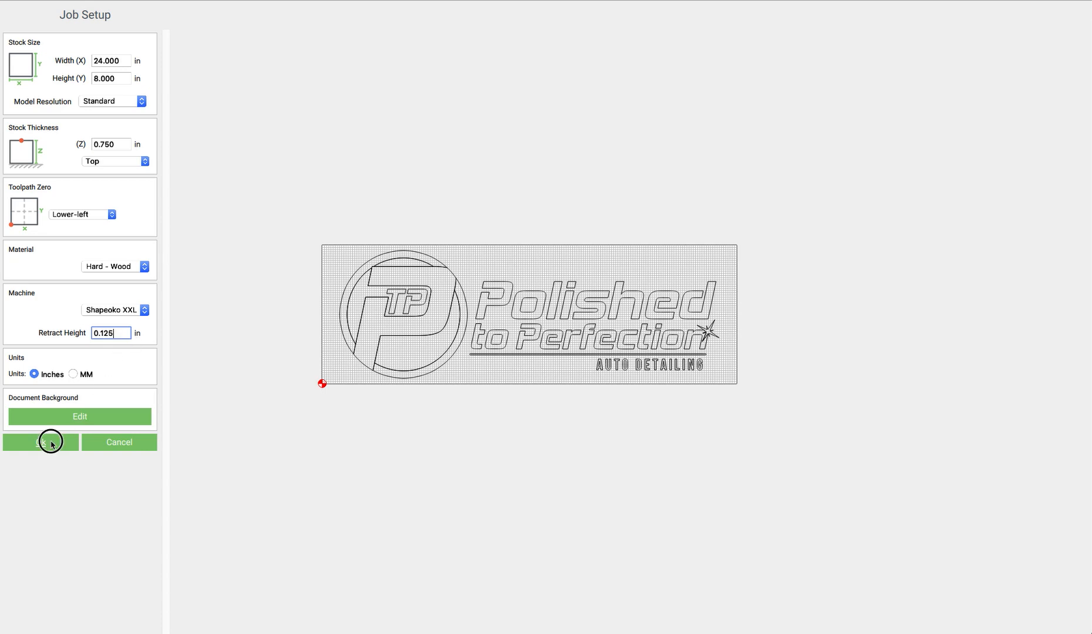
click(40, 443)
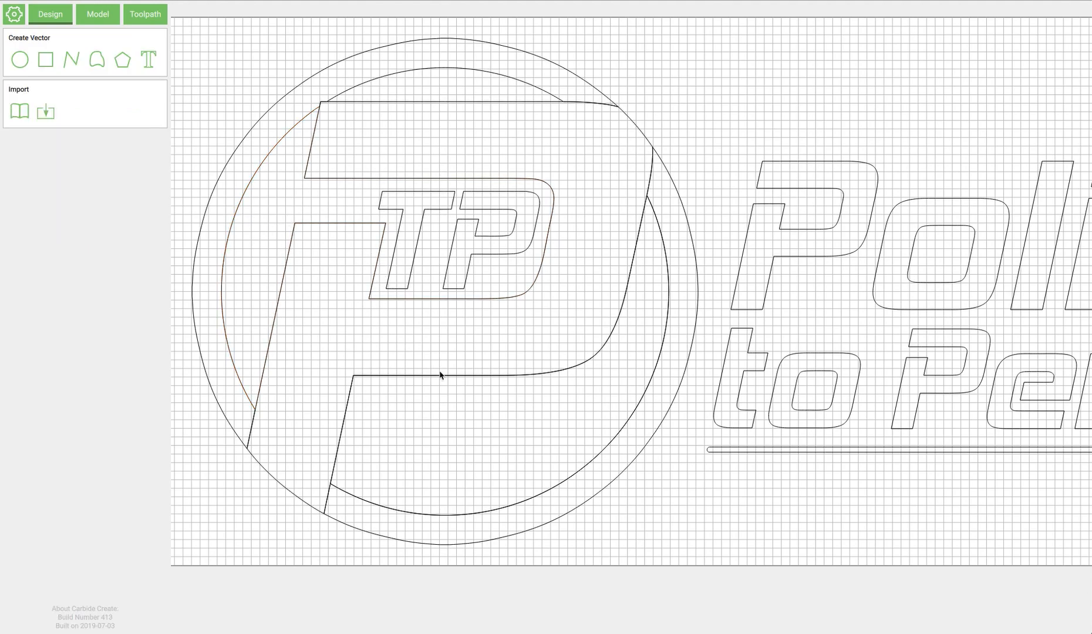
click(444, 376)
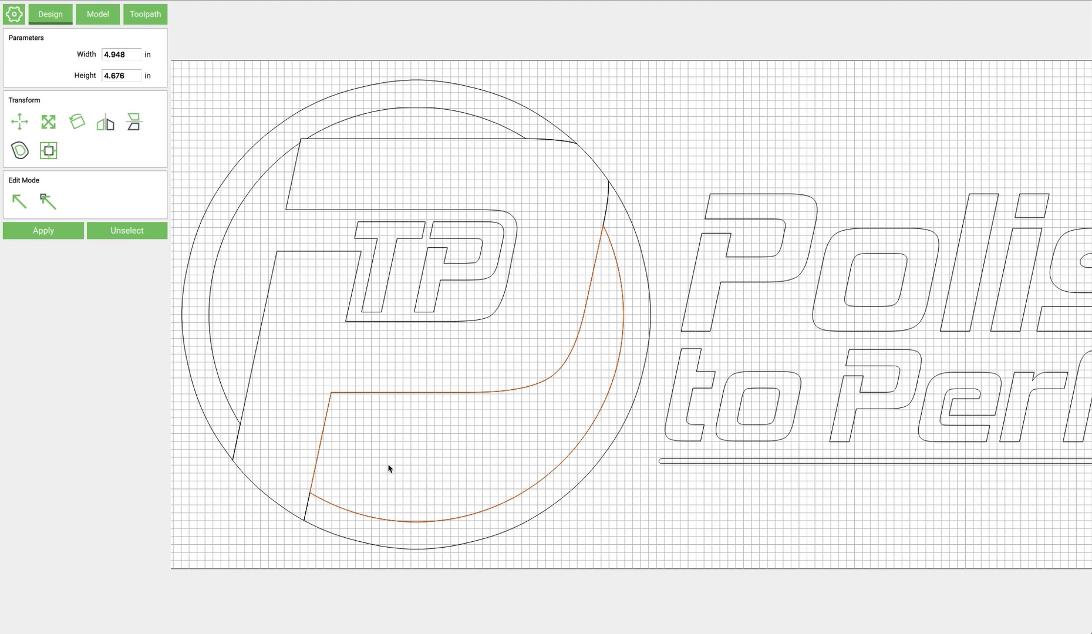
click(146, 14)
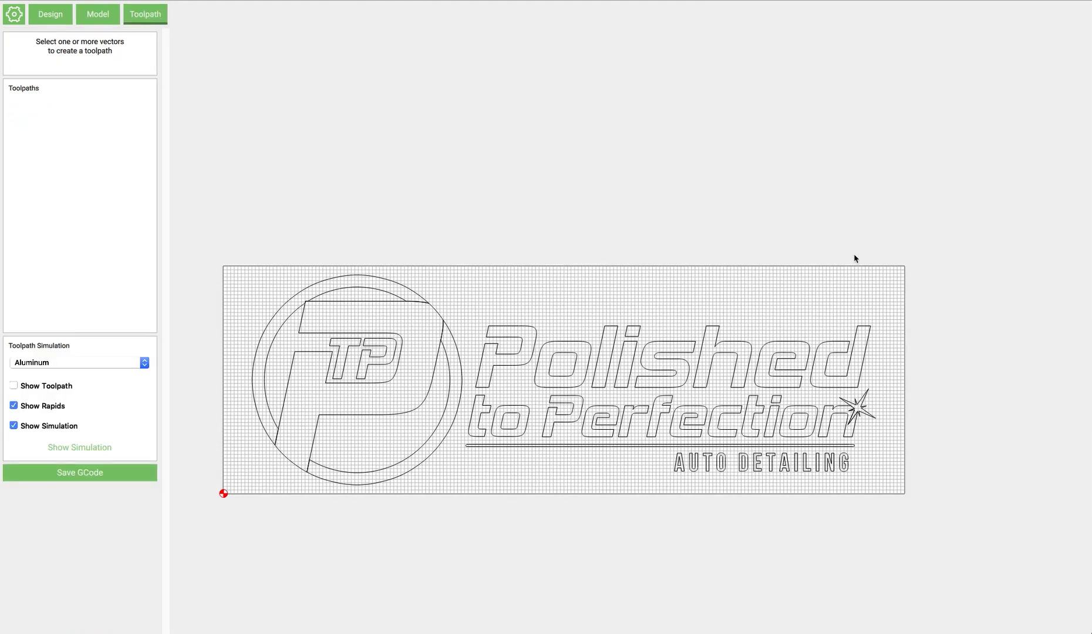
mouse_move(58, 96)
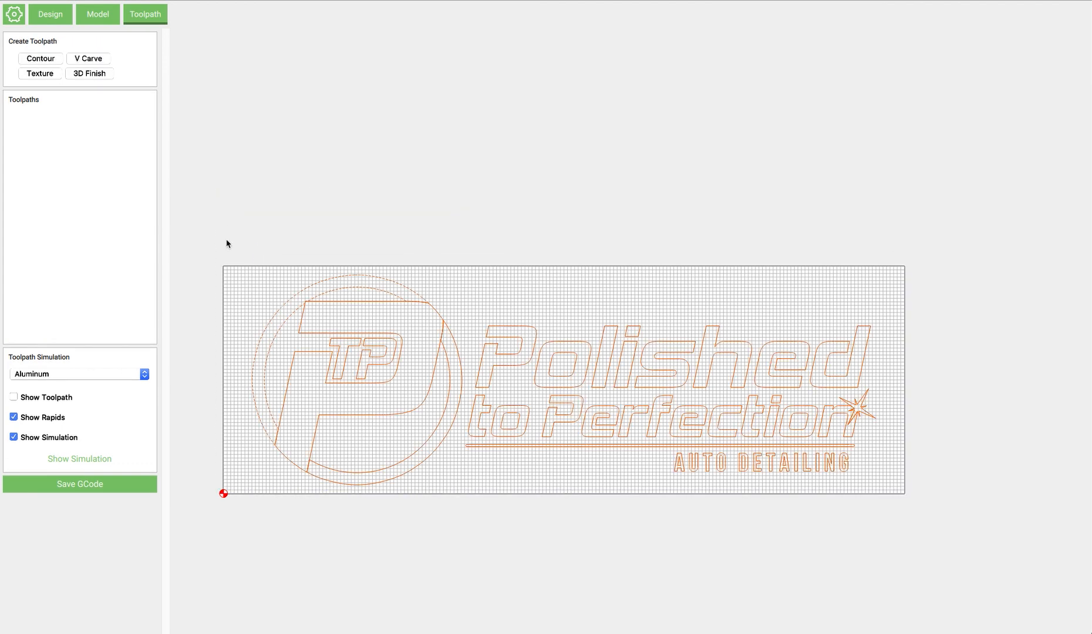
mouse_move(89, 61)
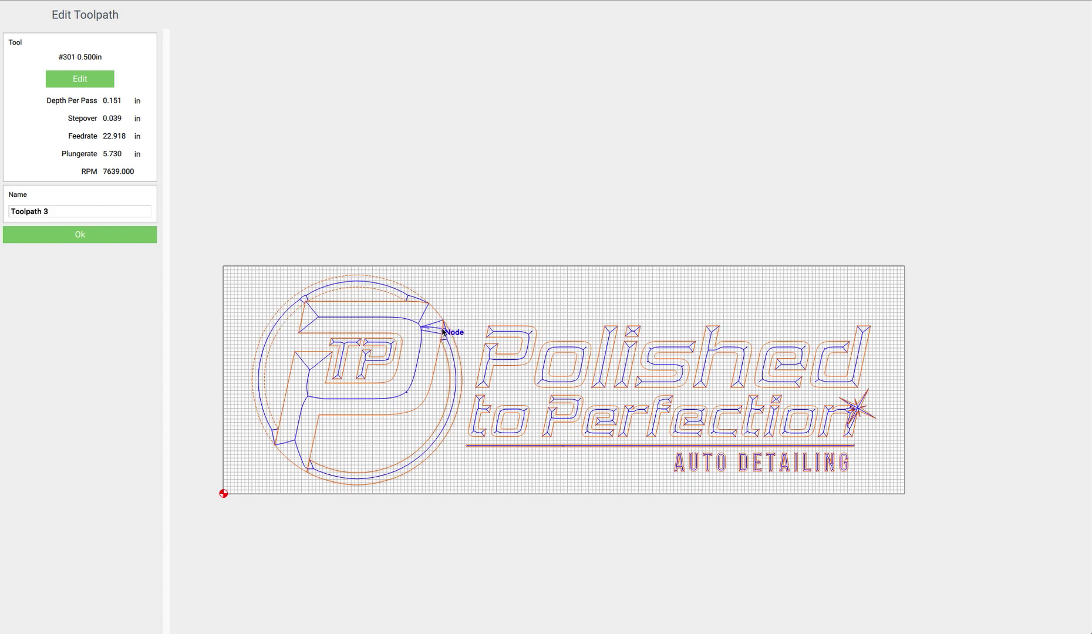
Step: Confirm Toolpath 3, a V-carve of every logo vector with tool #301 0.500 in
click(79, 235)
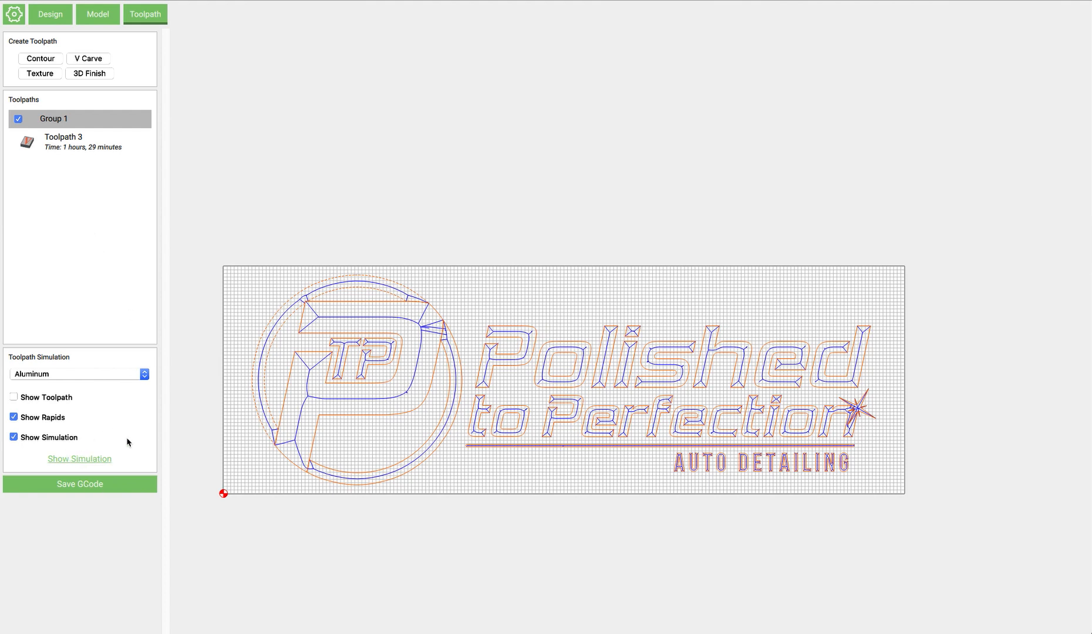
mouse_move(489, 367)
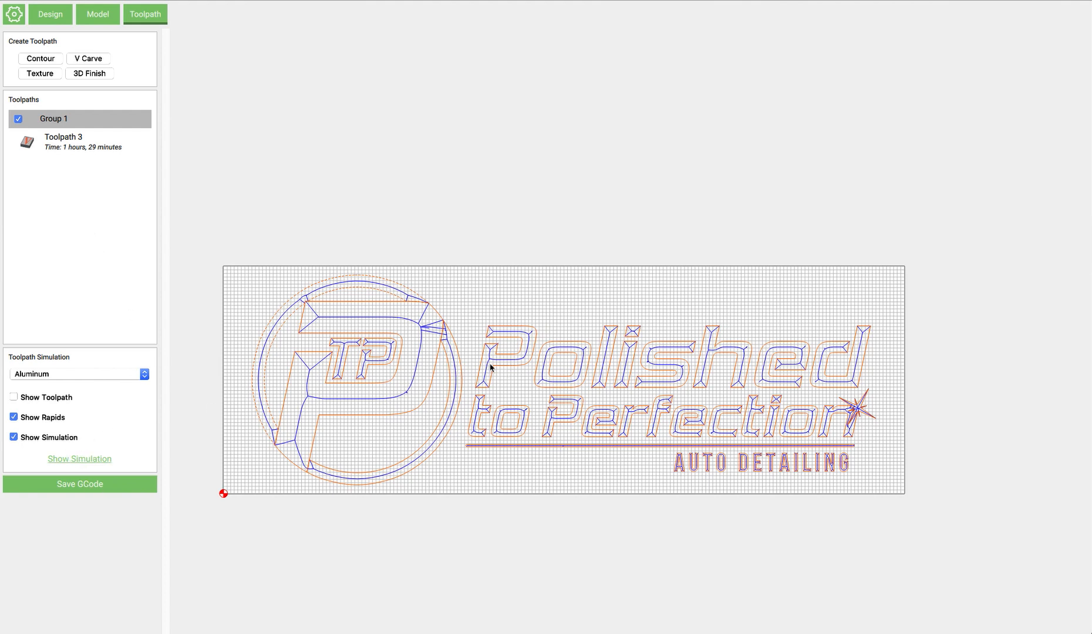
mouse_move(308, 421)
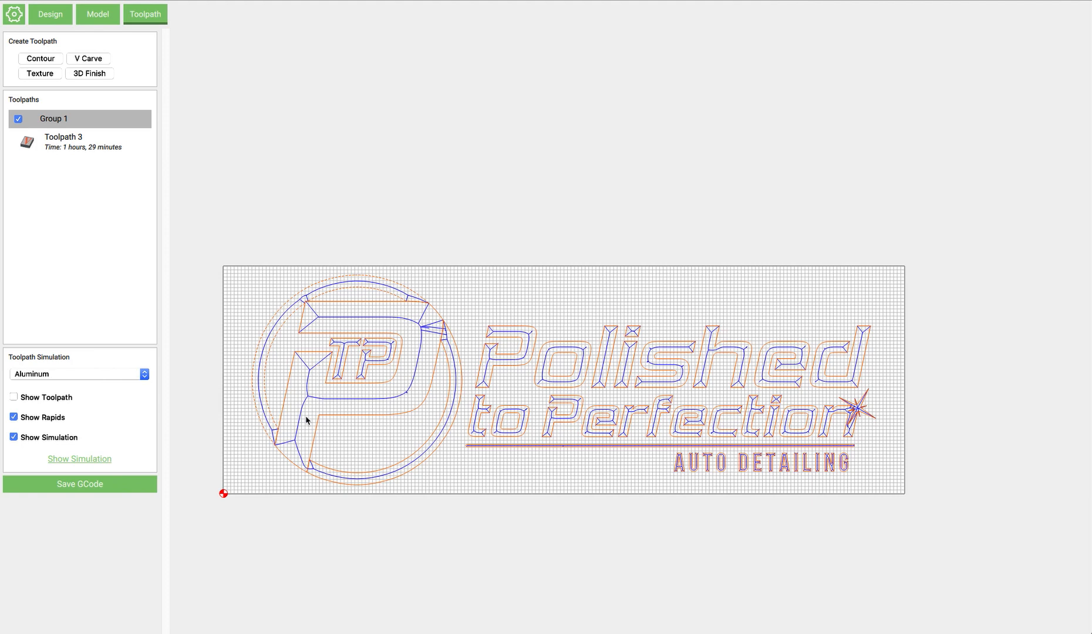
Step: Simulate the carve, delete Toolpath 3, and select the P emblem's outer outline
click(79, 459)
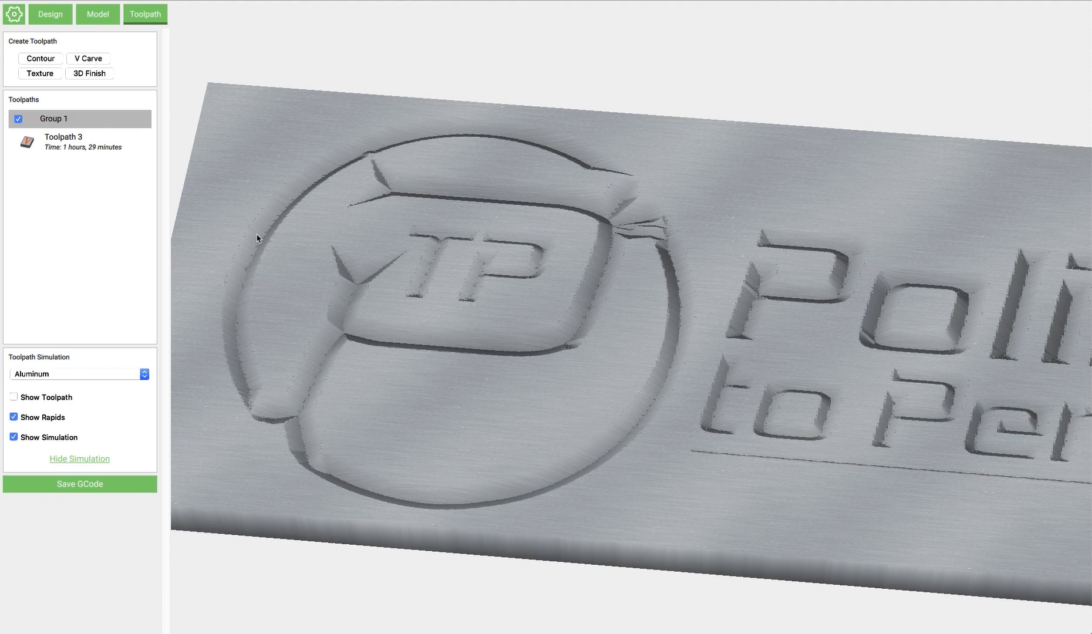
mouse_move(508, 343)
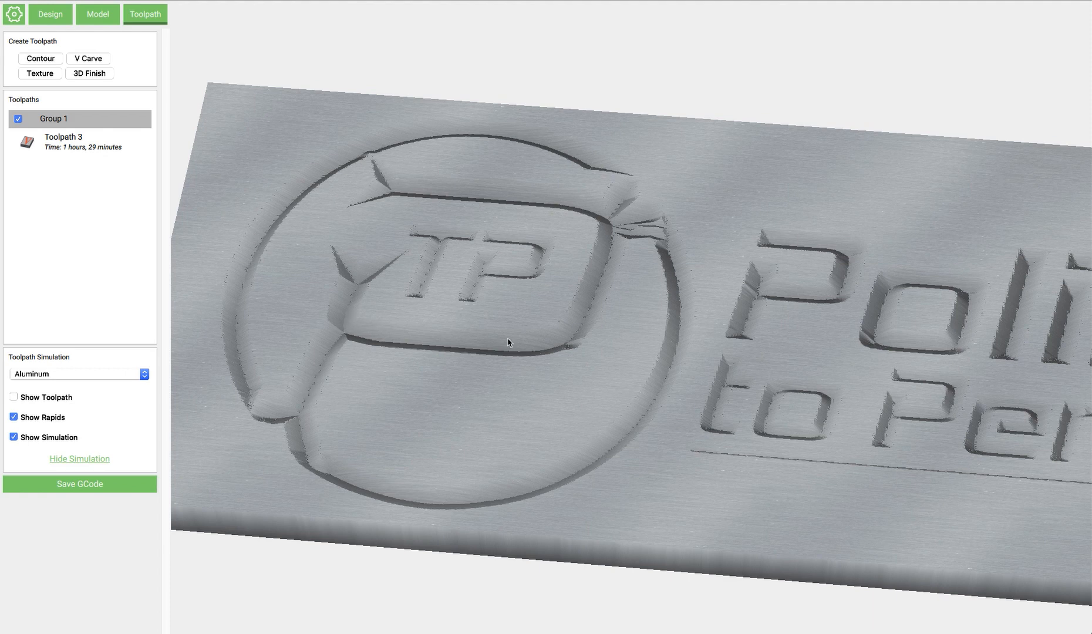
mouse_move(501, 209)
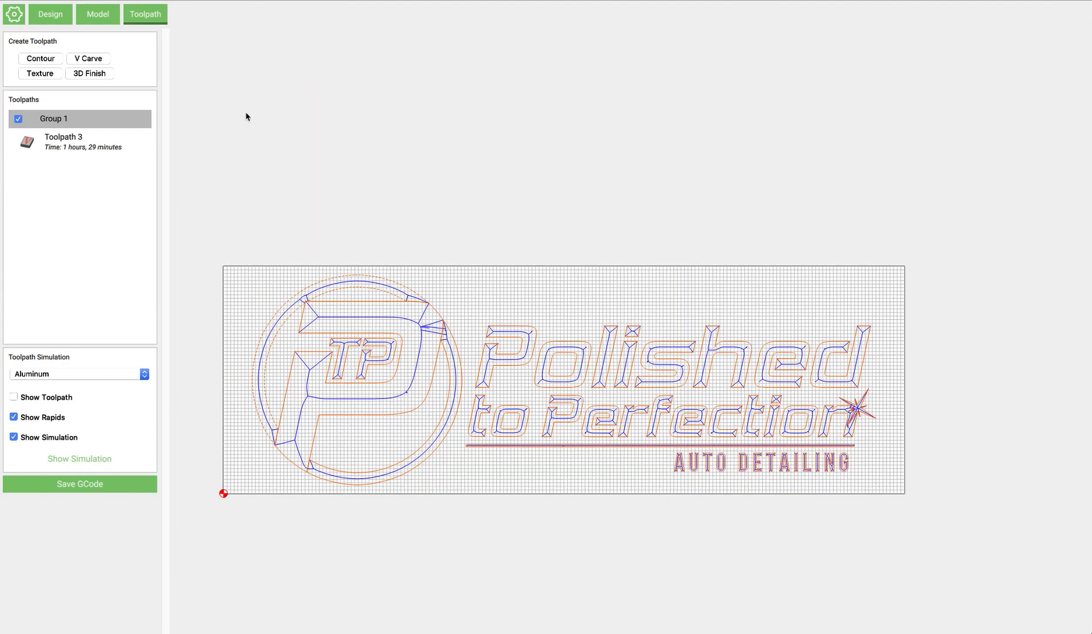
right_click(64, 137)
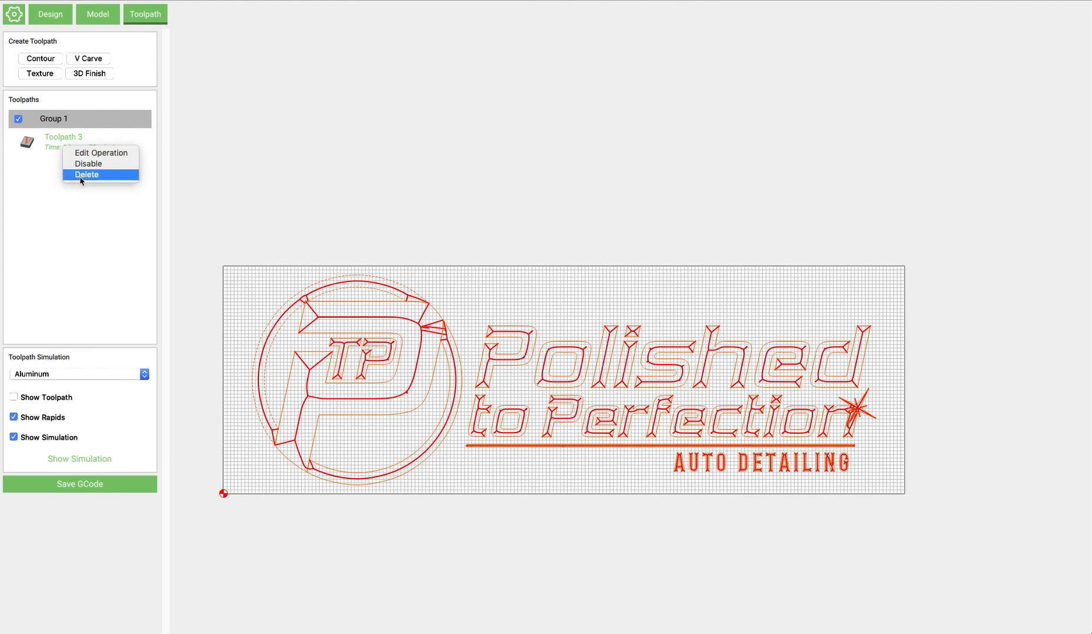
click(87, 175)
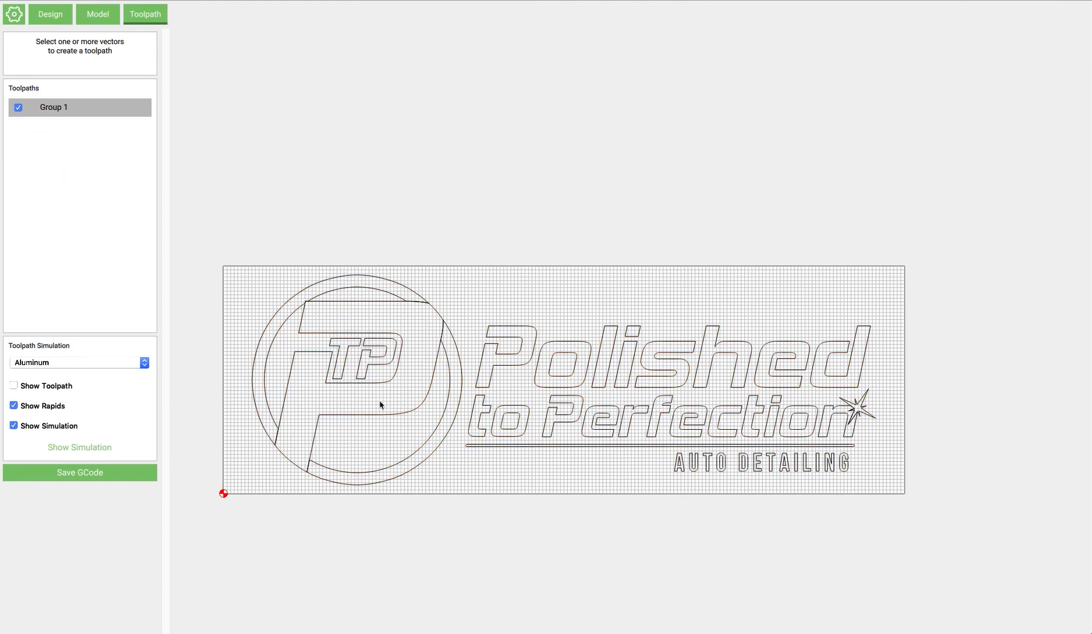
click(49, 15)
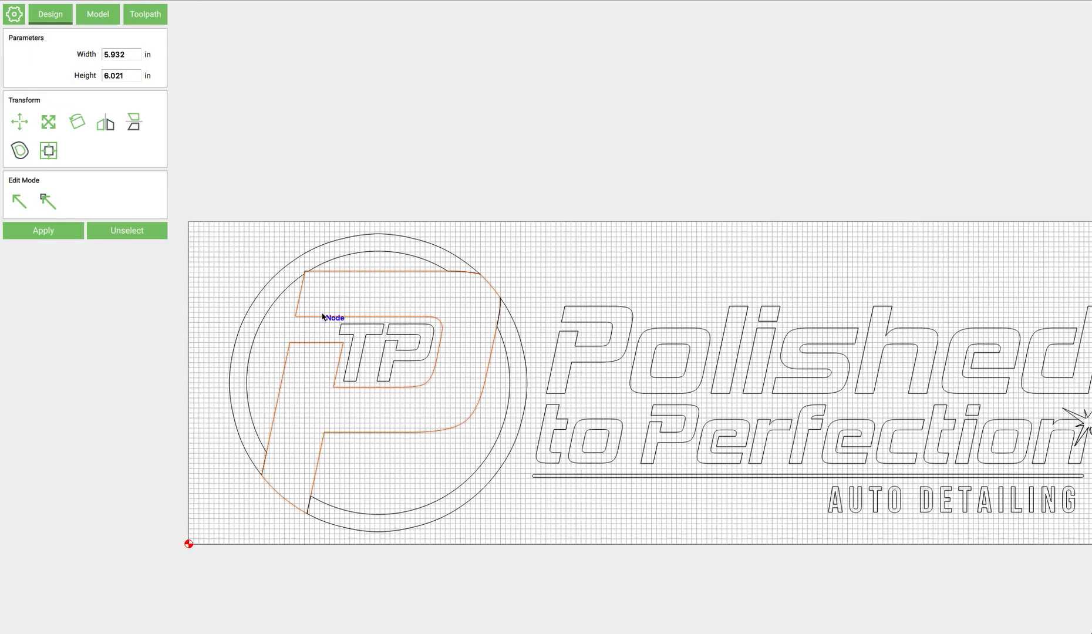
mouse_move(20, 150)
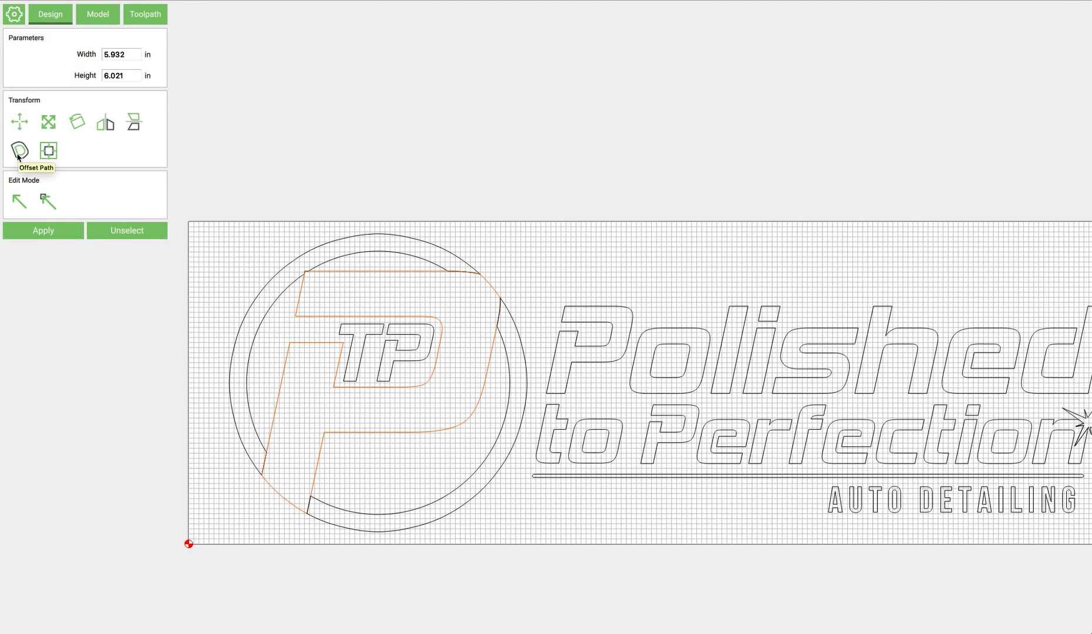
Step: Apply a 0.25 in inside Offset Path to the P emblem outline
click(18, 149)
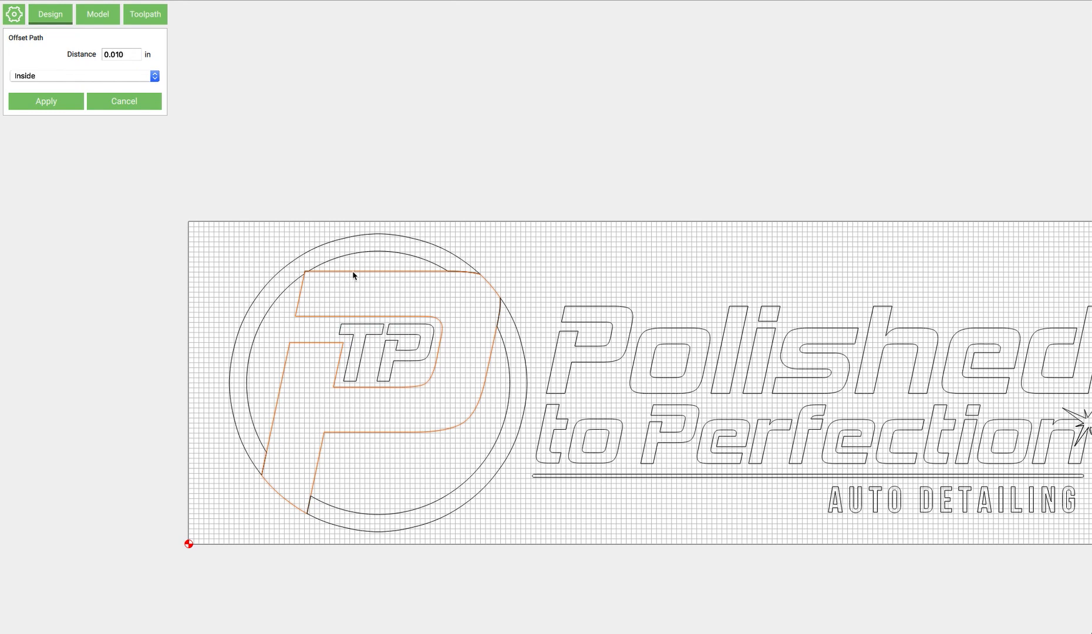
mouse_move(384, 438)
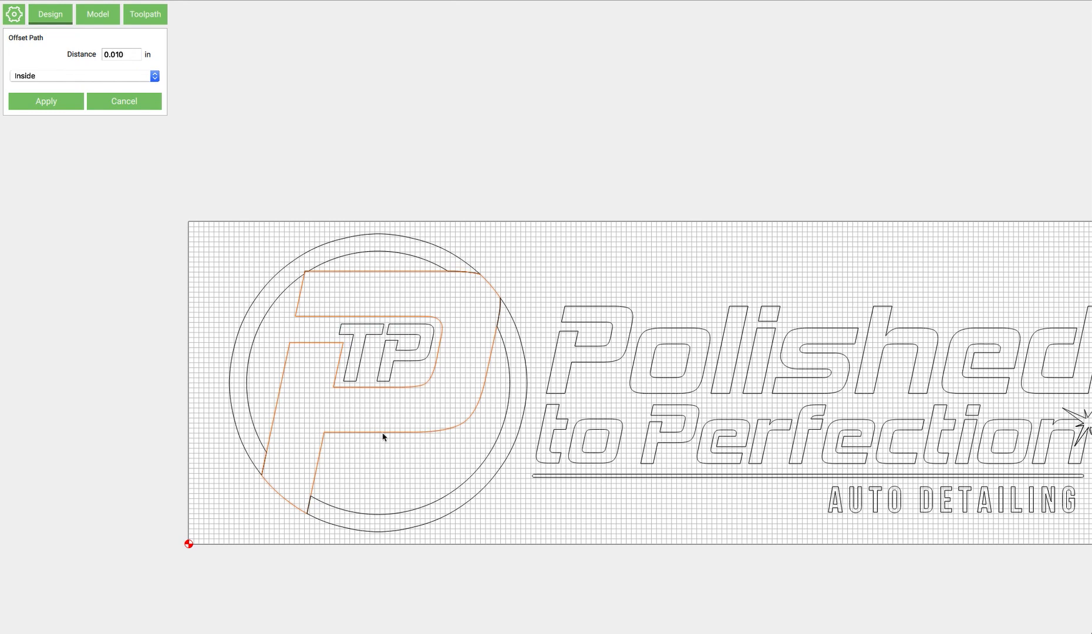
click(120, 54)
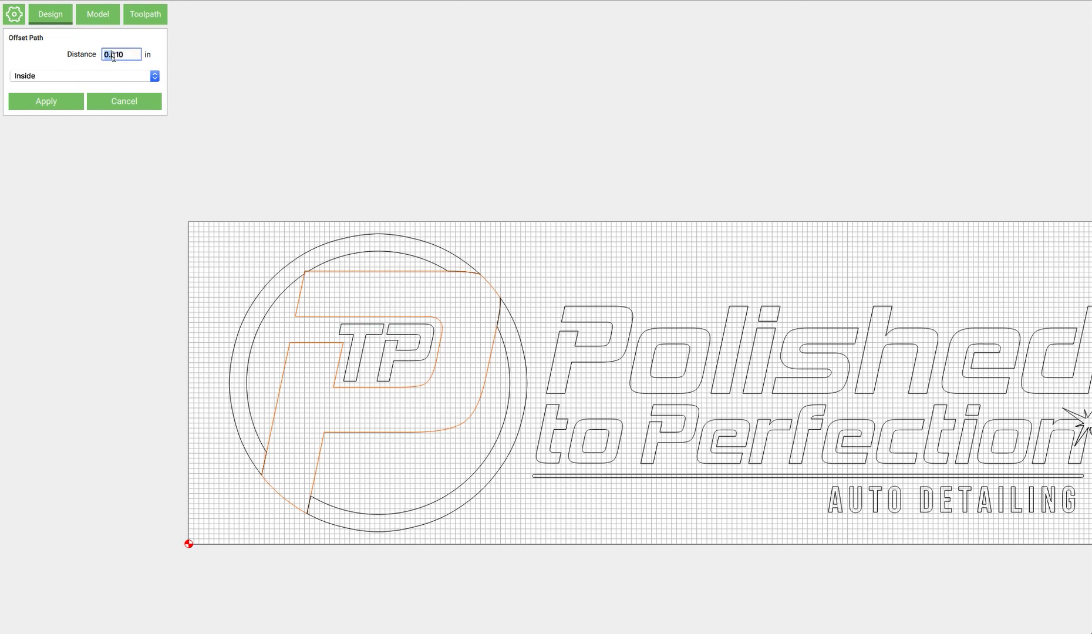
text(0.25)
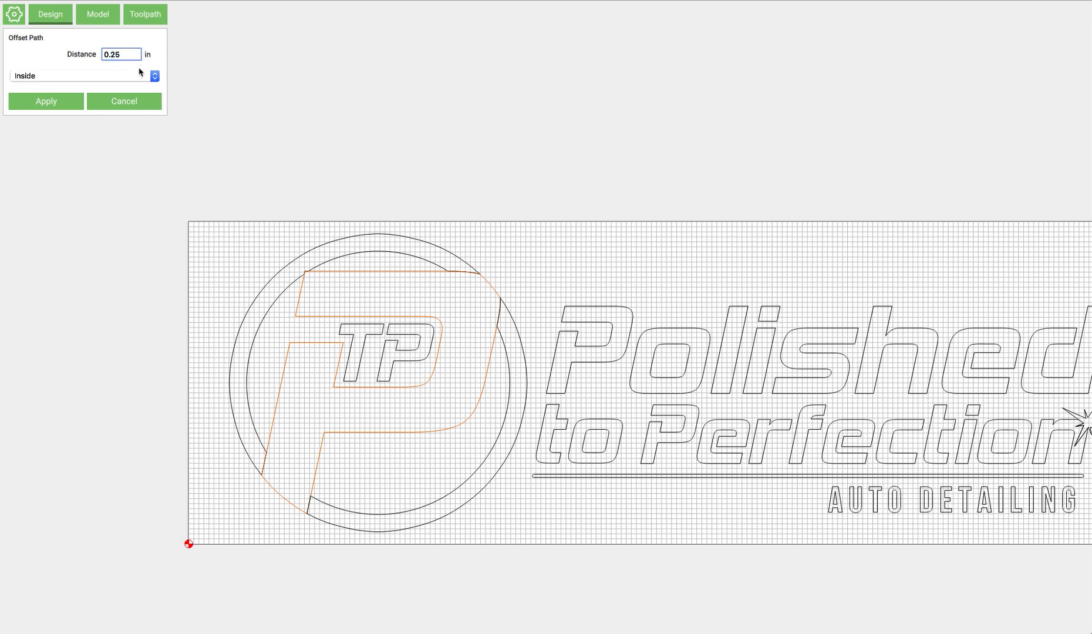
click(123, 54)
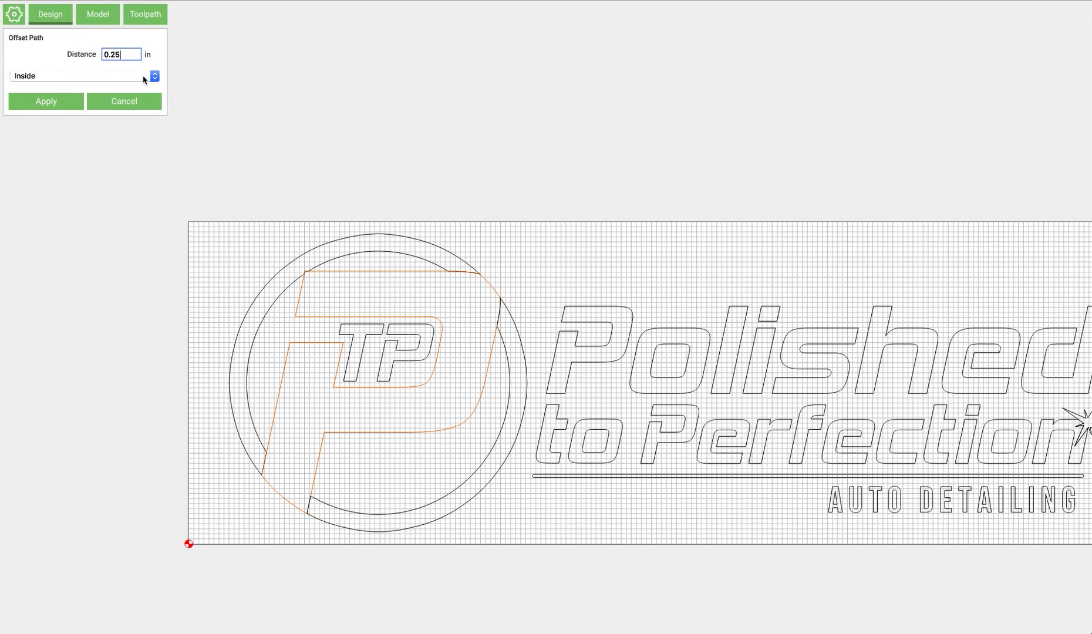
mouse_move(327, 286)
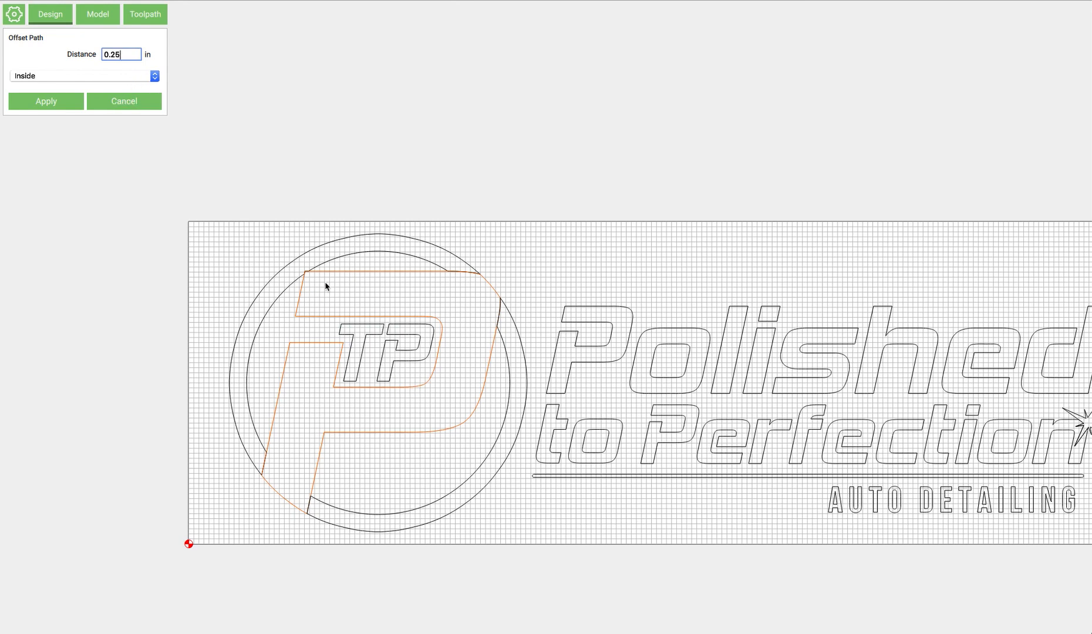
mouse_move(954, 369)
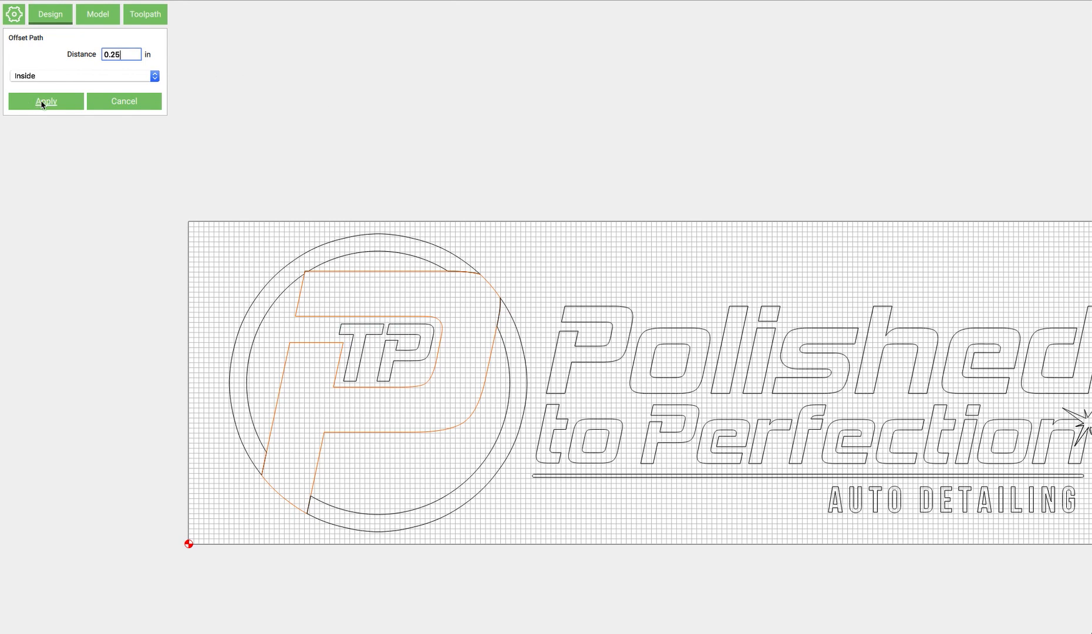
click(145, 14)
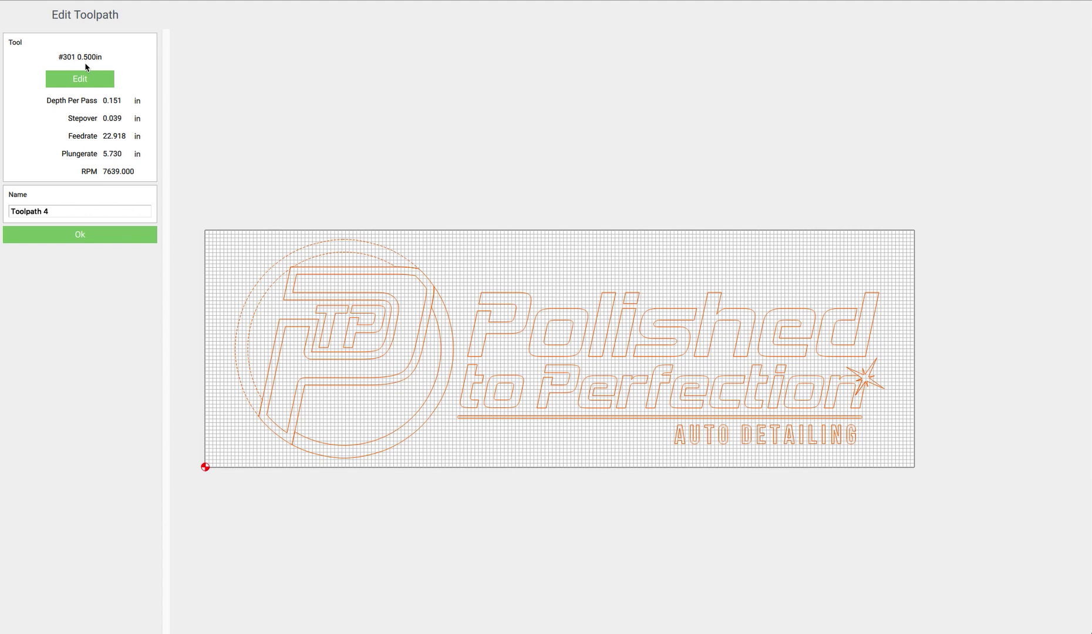
Step: Save Toolpath 4, a whole-logo V-carve with the #301 0.500 in Vee bit, and simulate it
click(79, 234)
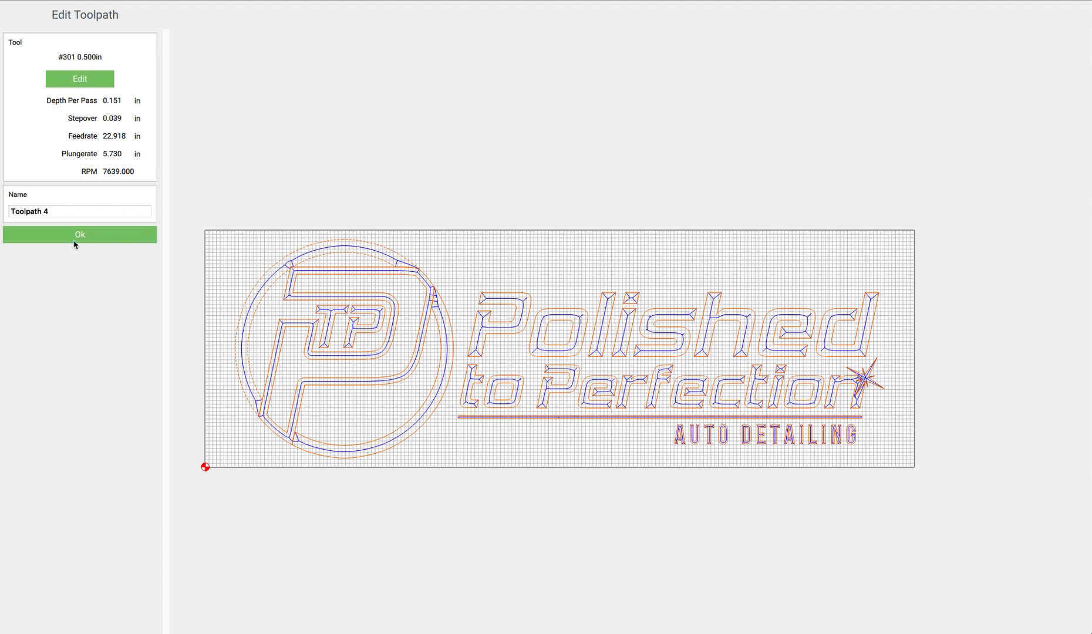
click(78, 235)
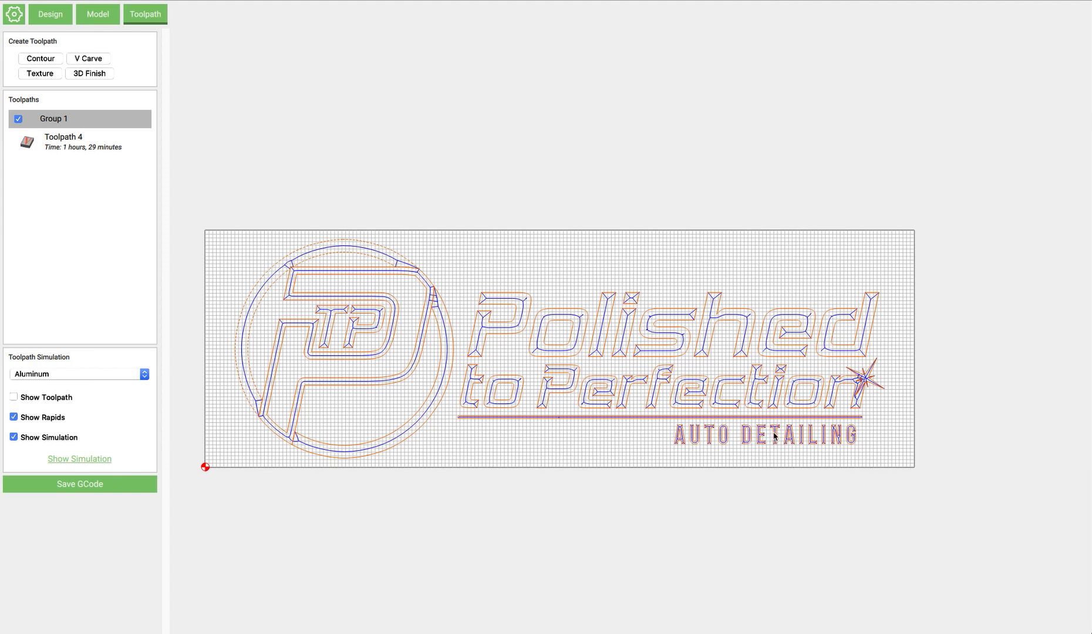
mouse_move(692, 441)
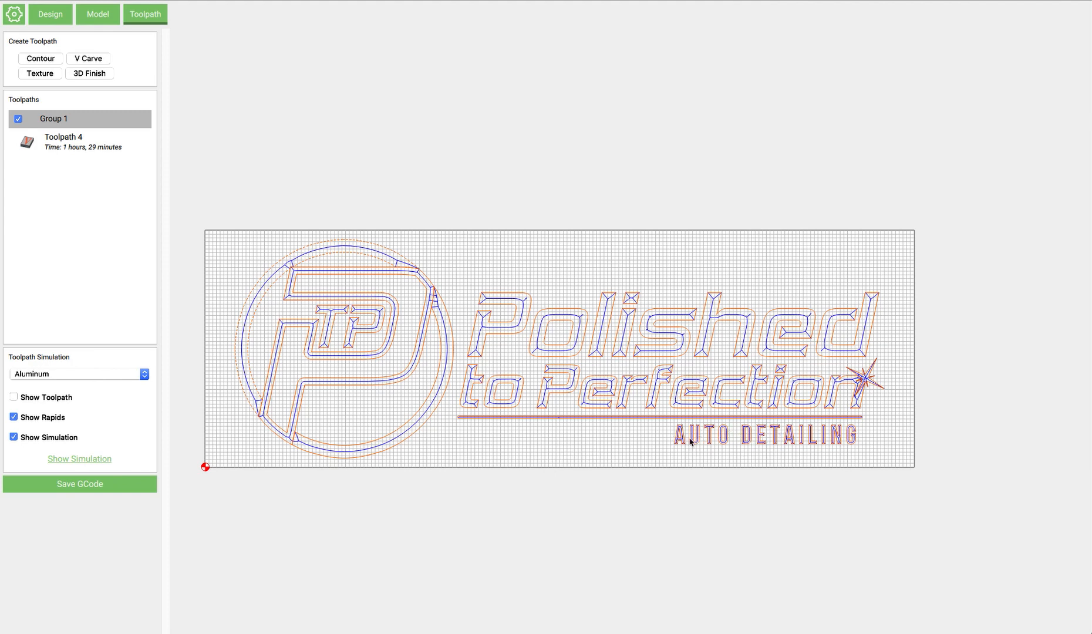
click(79, 459)
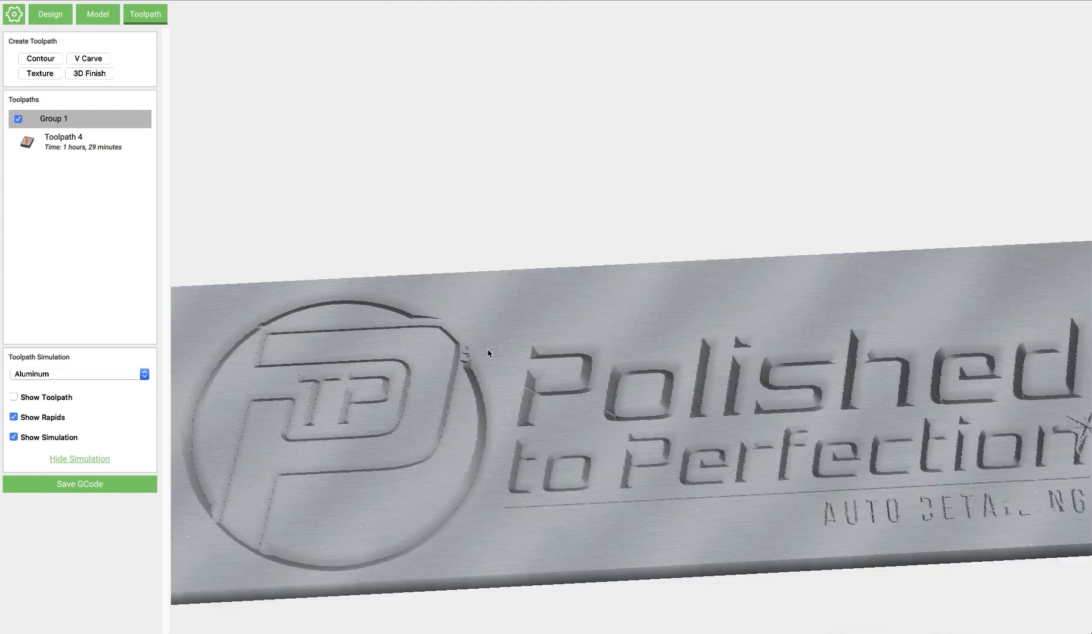
click(11, 397)
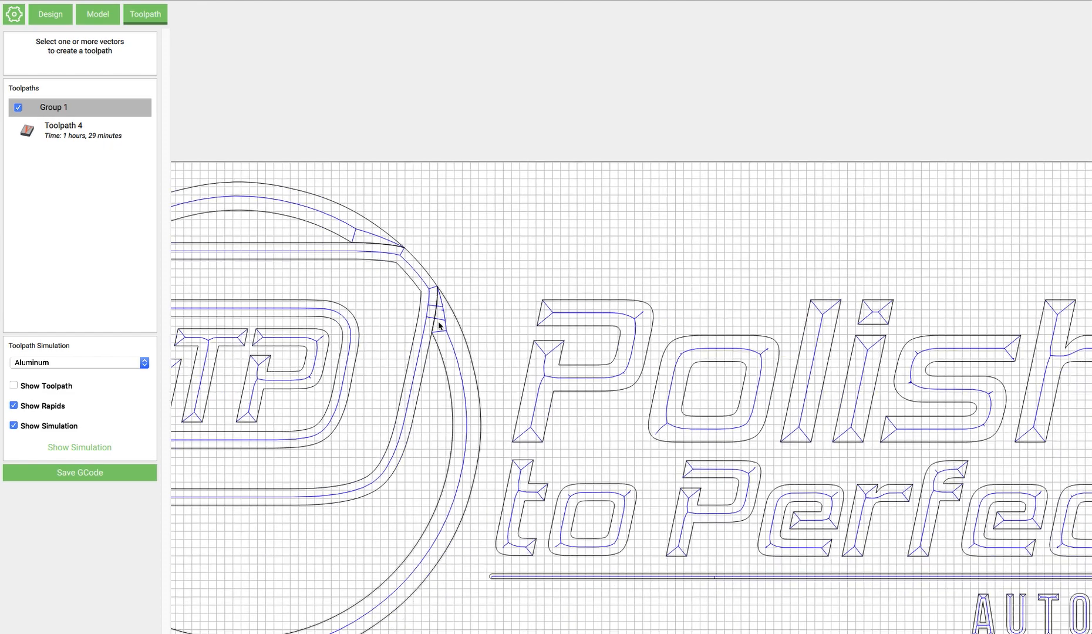
Step: Edit Toolpath 4 to drop the lower-right ring arc and save it
click(63, 126)
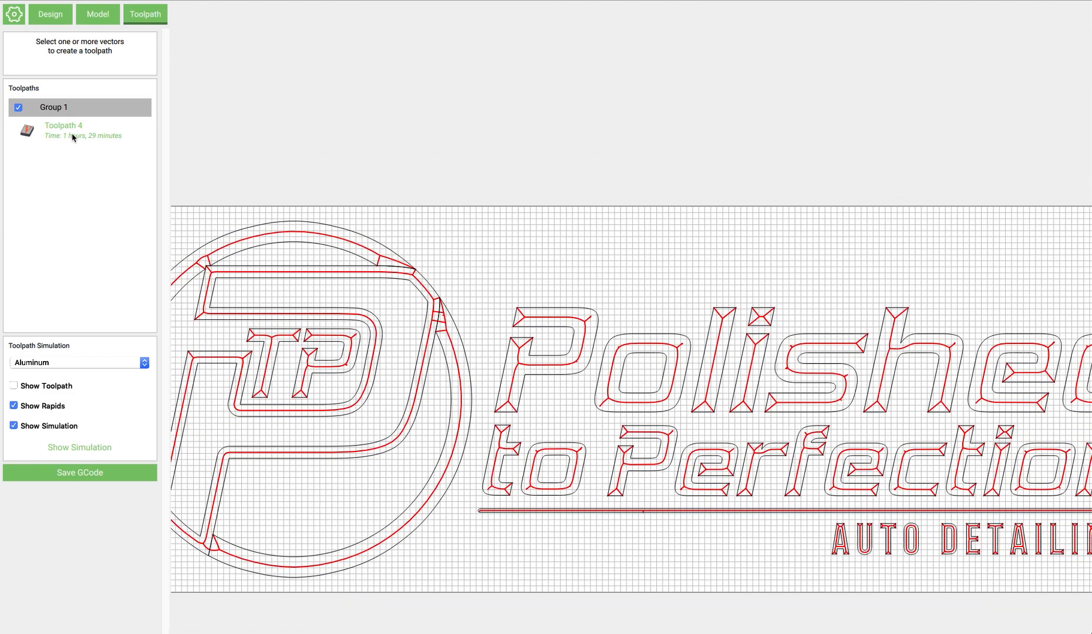
click(63, 126)
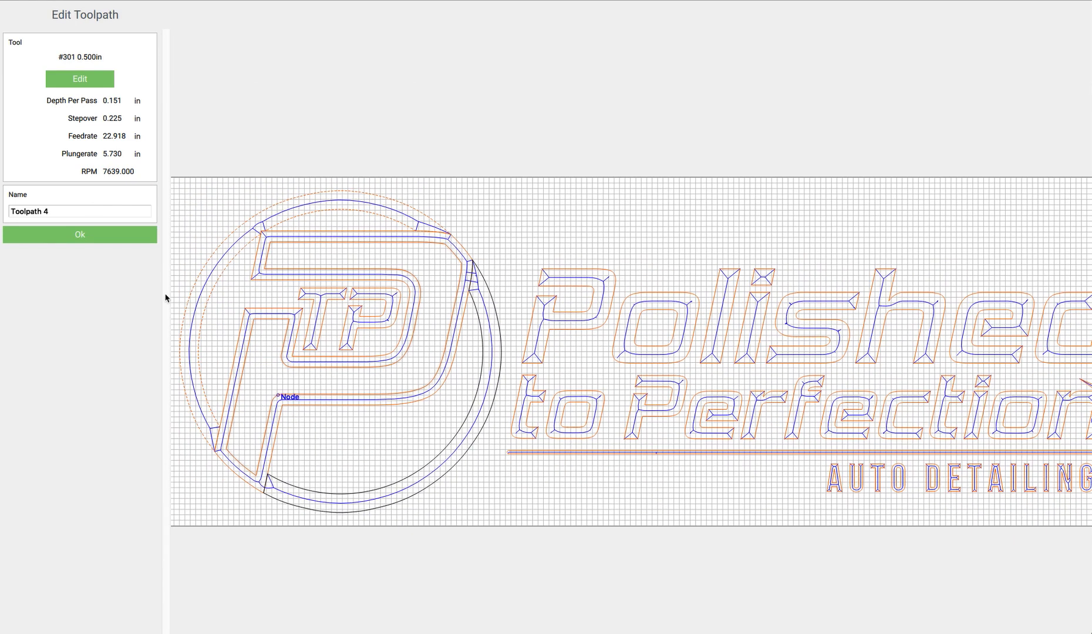
click(79, 234)
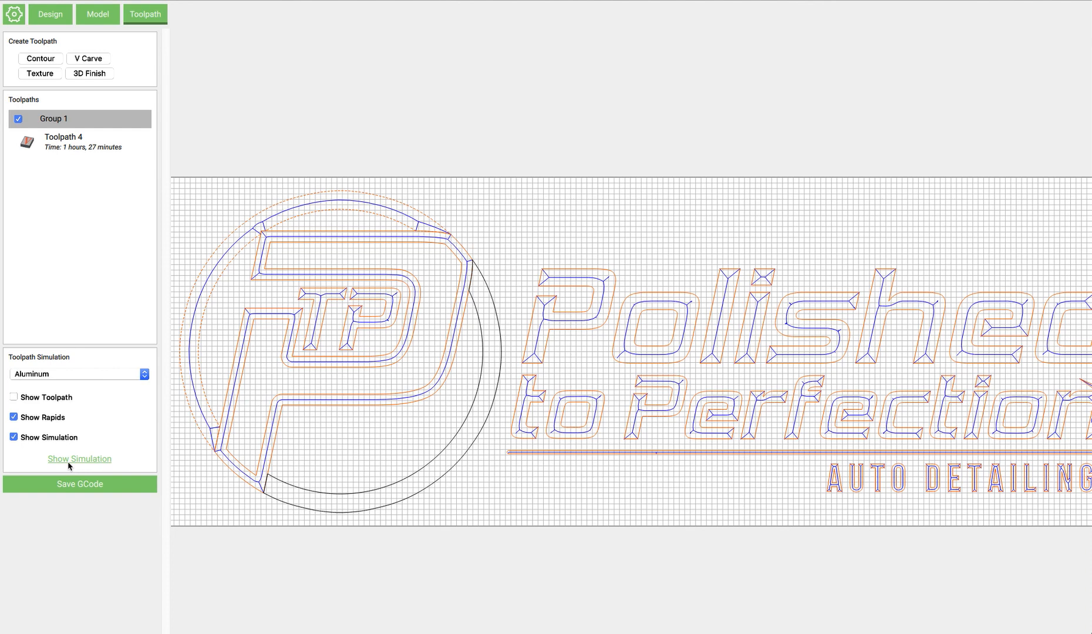
mouse_move(426, 338)
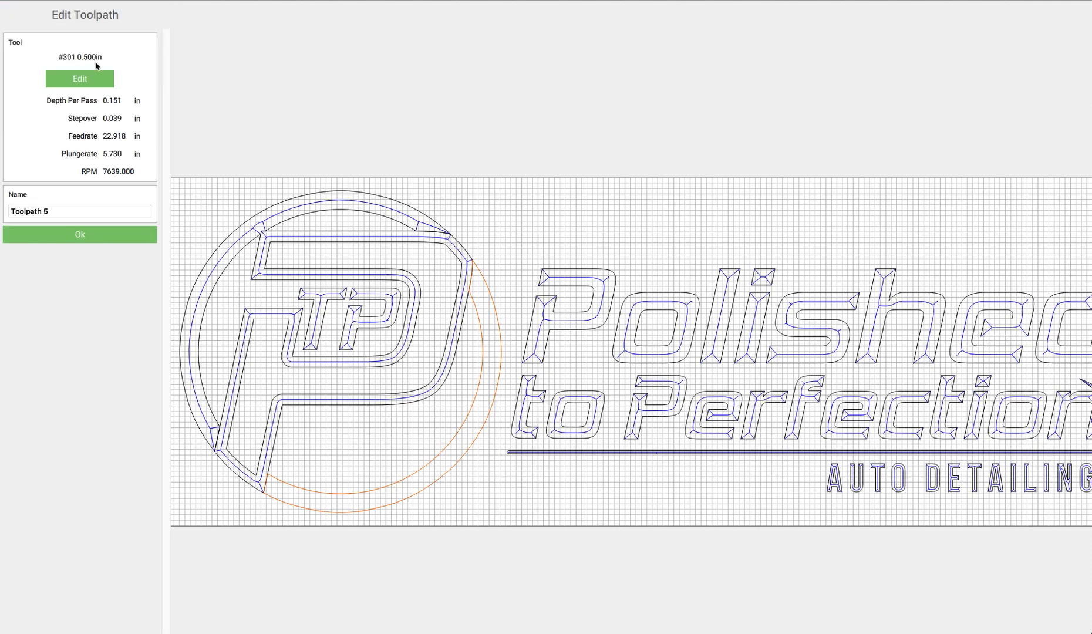
Step: Save Toolpath 5 for the lower-right ring arc and check it in the carve simulation
click(79, 235)
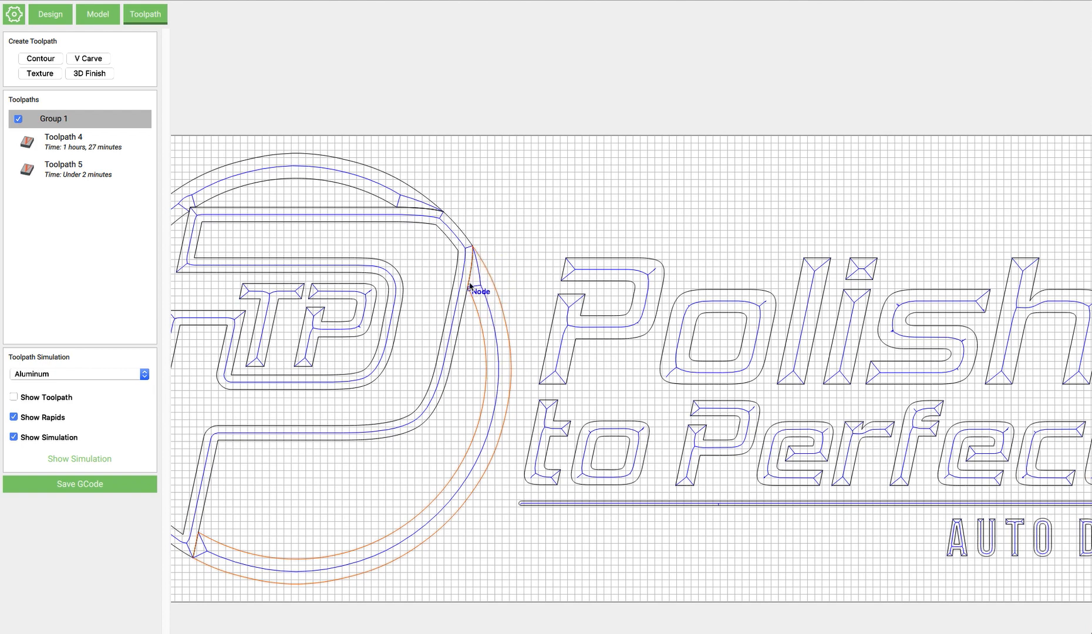
mouse_move(571, 308)
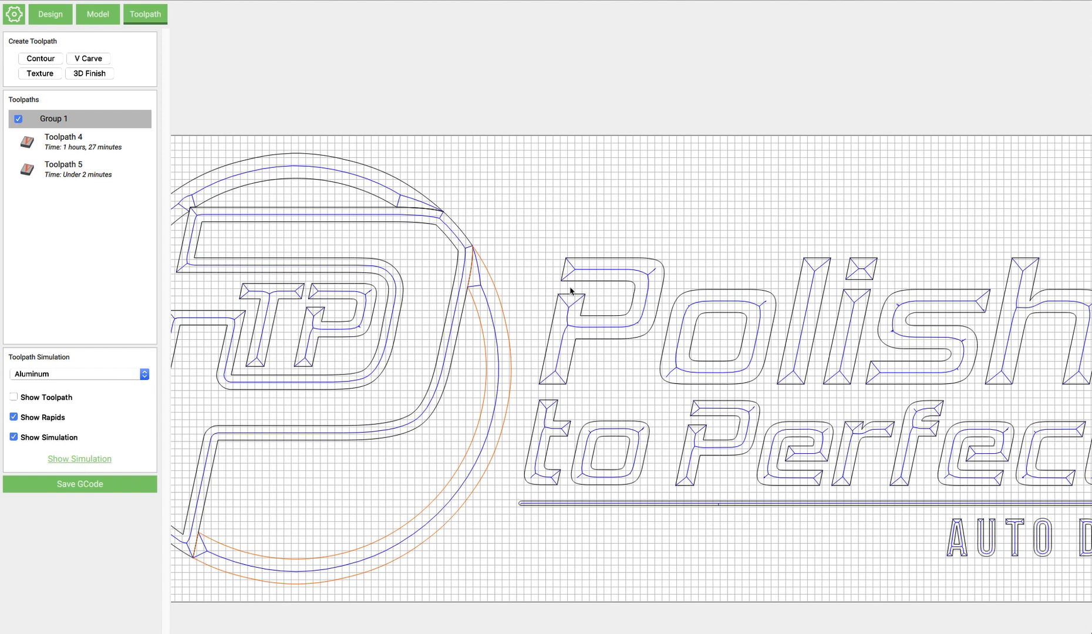
mouse_move(512, 283)
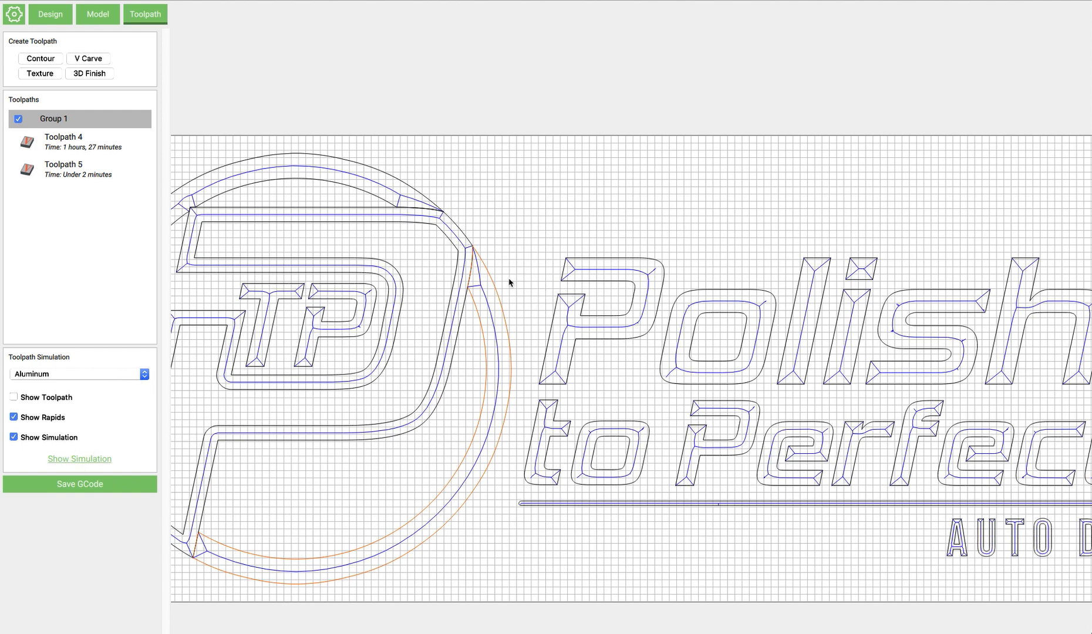
click(79, 459)
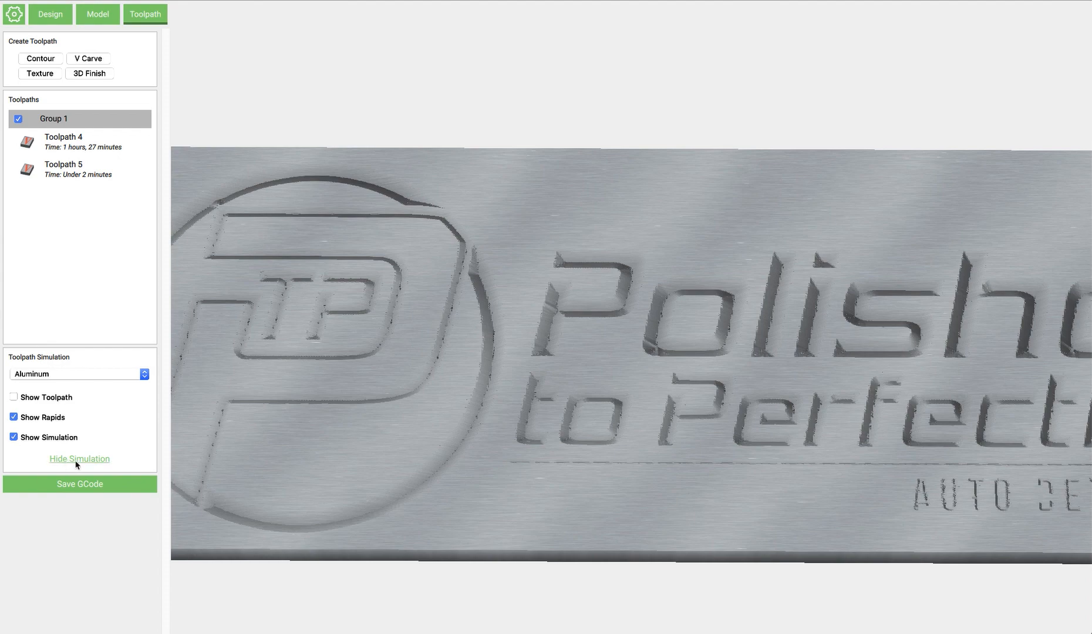
click(79, 459)
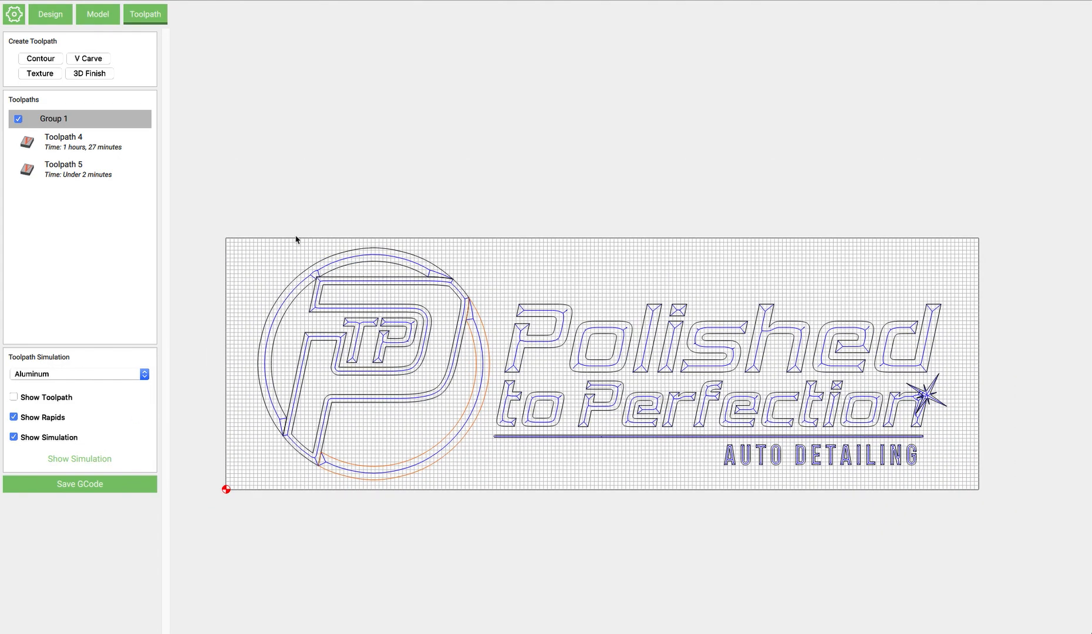
Step: Set Toolpath 4's feed and plunge rates manually to 40 in/min and save it
click(63, 137)
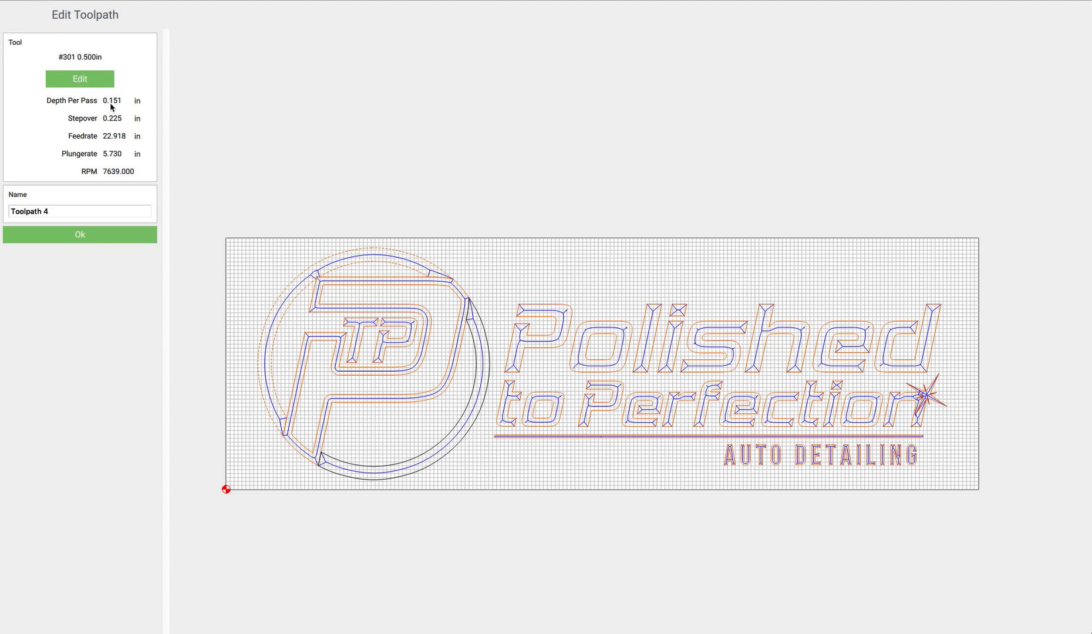
click(79, 79)
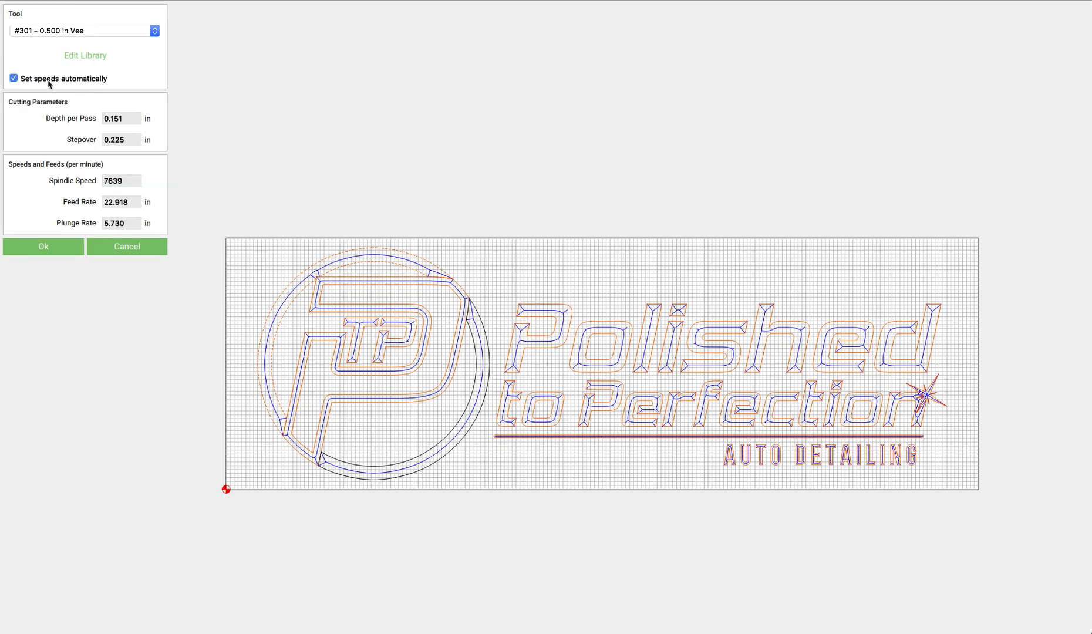
click(14, 79)
text(40)
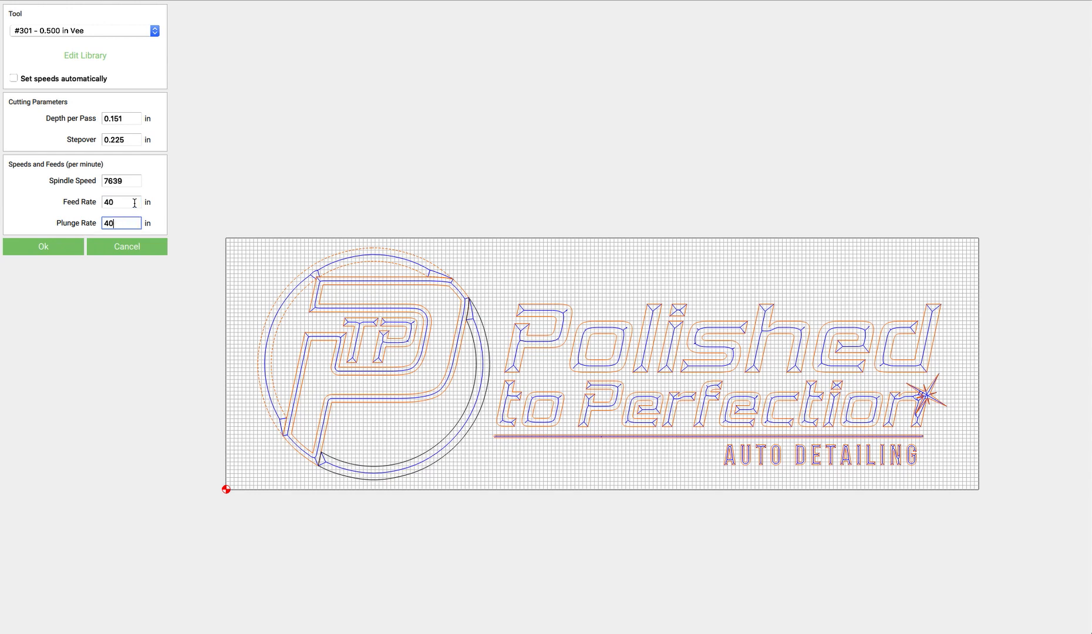
mouse_move(43, 246)
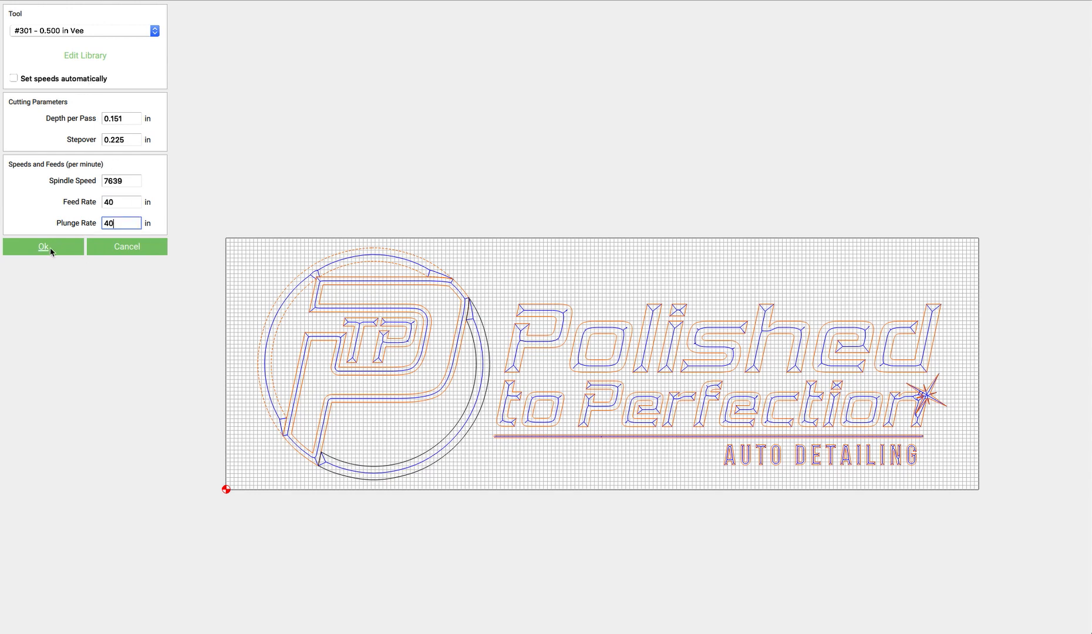
click(42, 246)
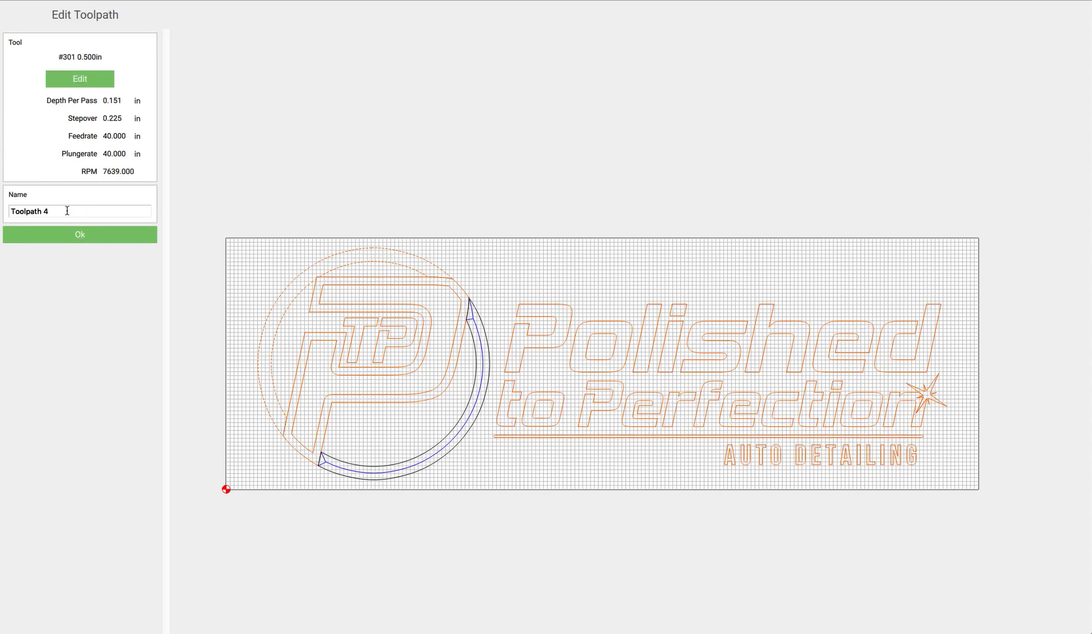
click(78, 235)
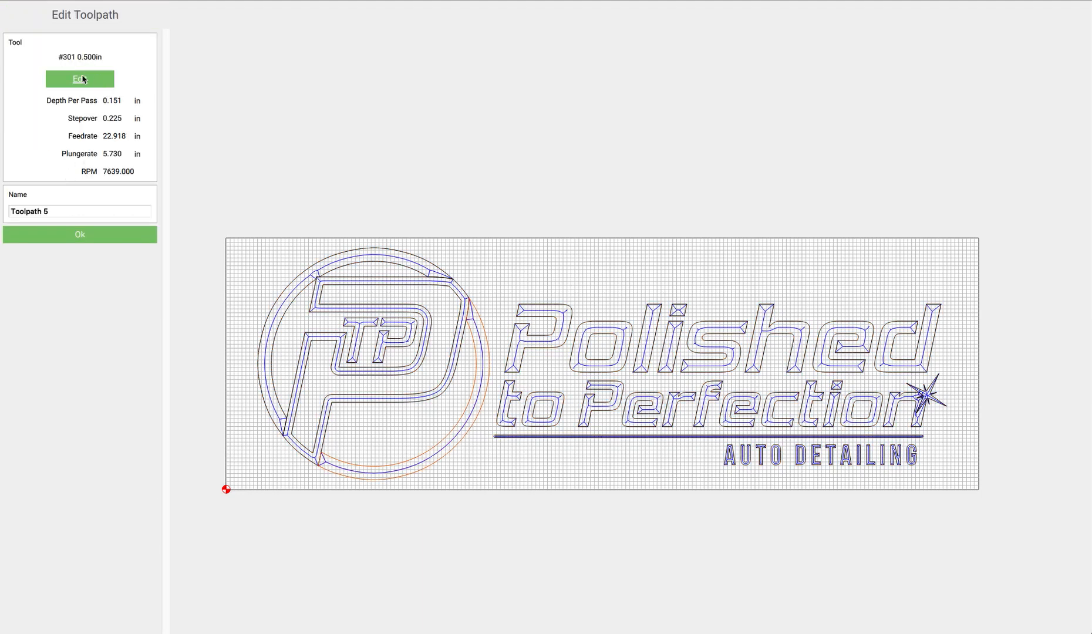
Step: Set Toolpath 5's feed and plunge rates to 40 in/min as well
click(80, 79)
text(40)
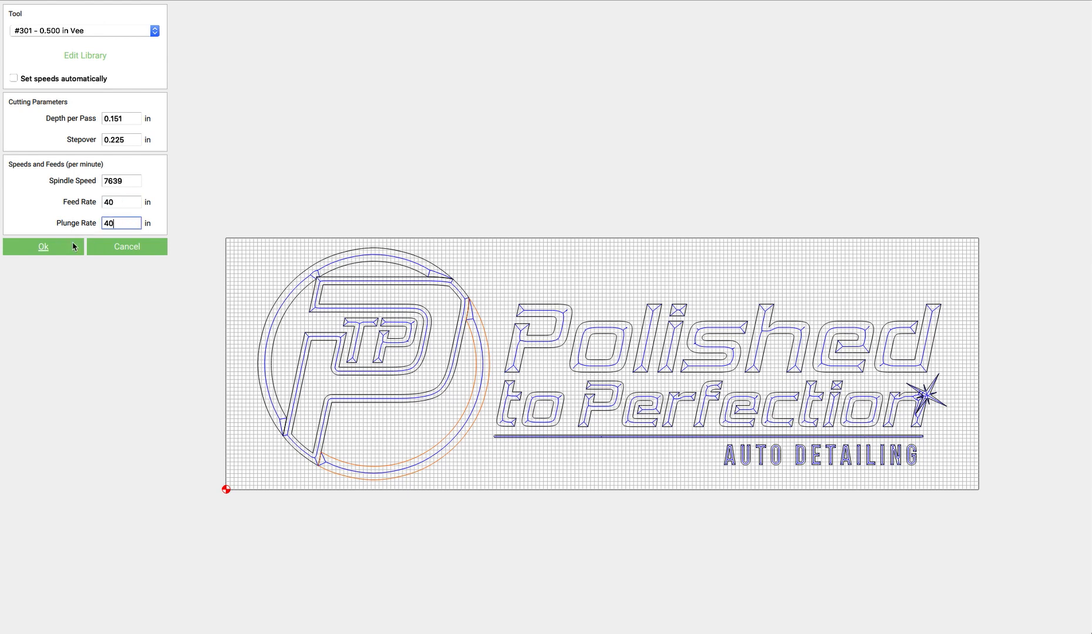
click(42, 247)
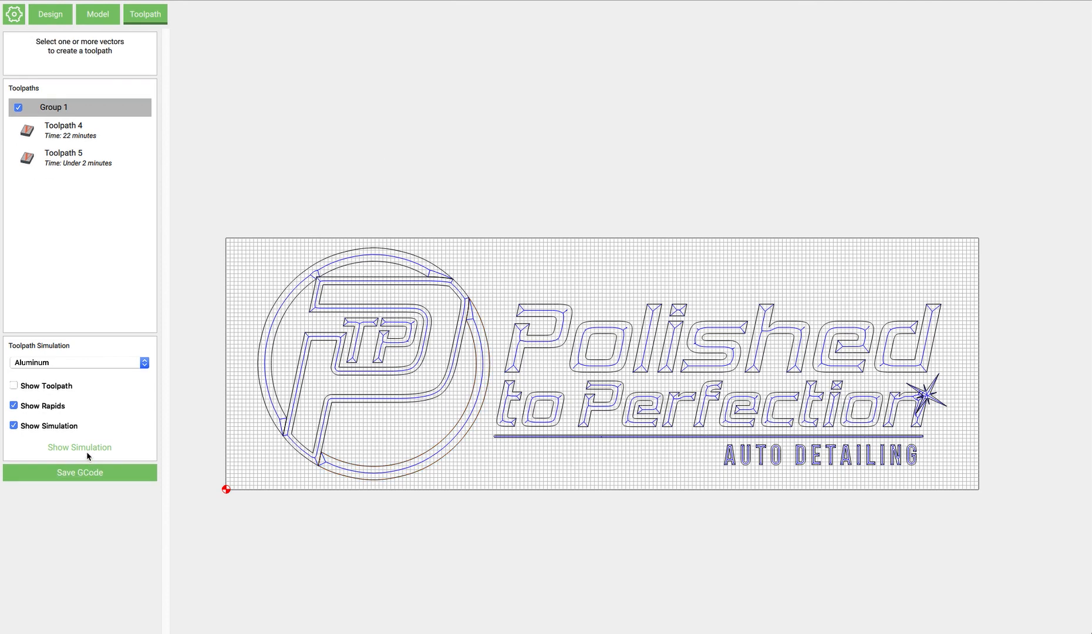
mouse_move(202, 428)
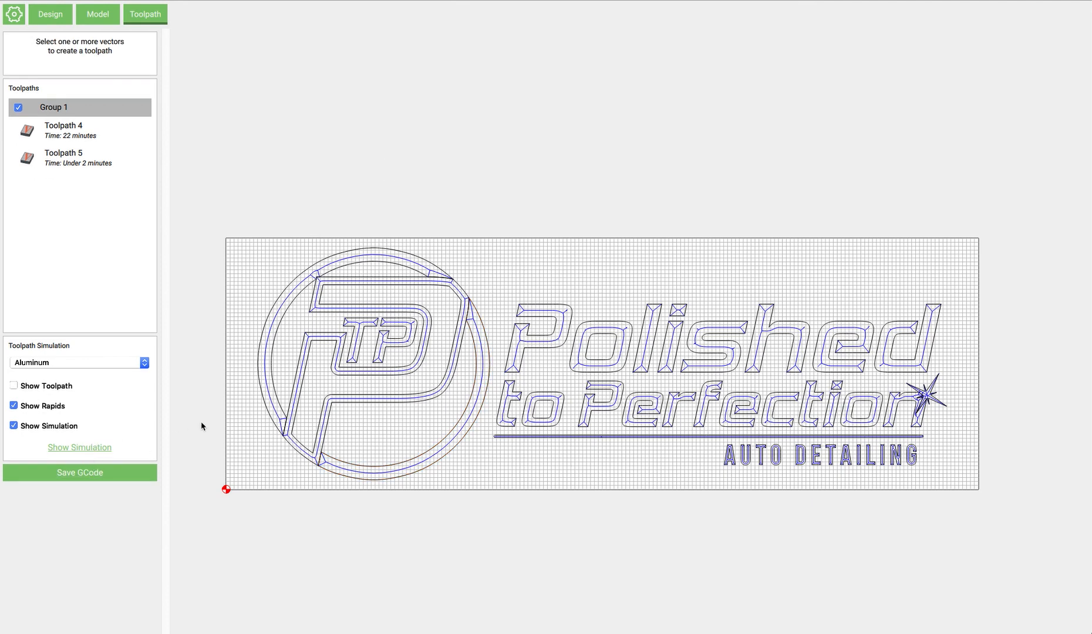
mouse_move(710, 444)
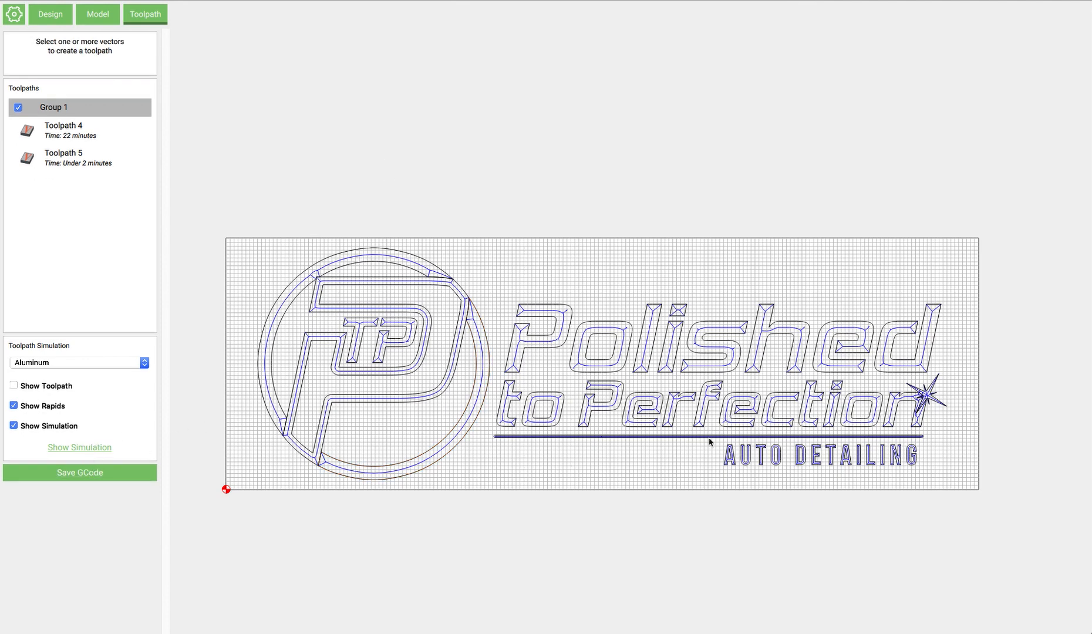
Step: Show the simulation of both toolpaths carving the logo into an aluminum plate
click(79, 448)
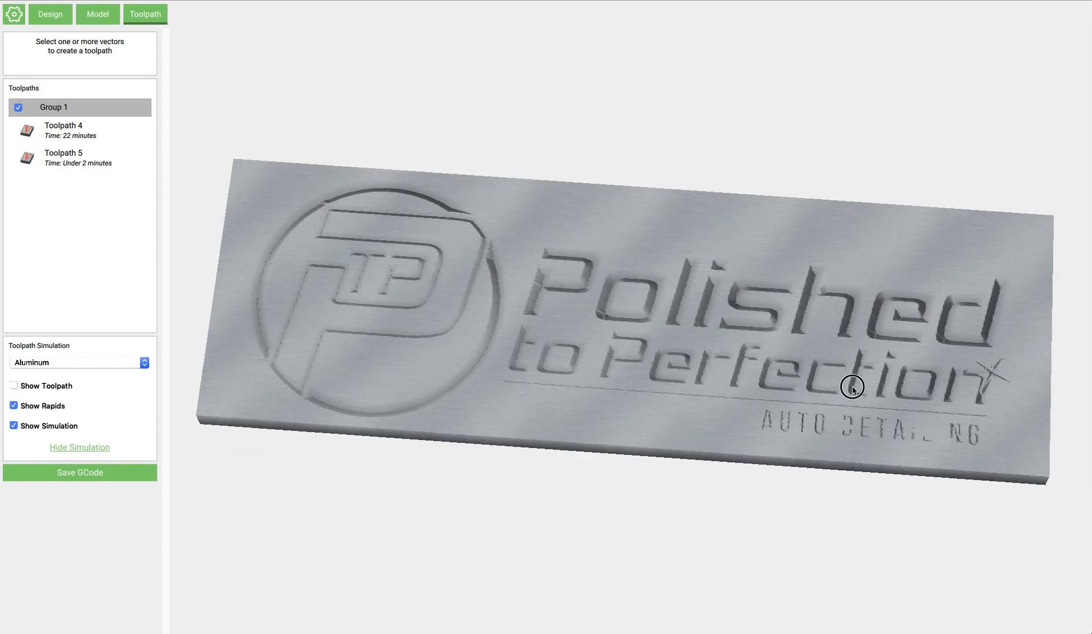